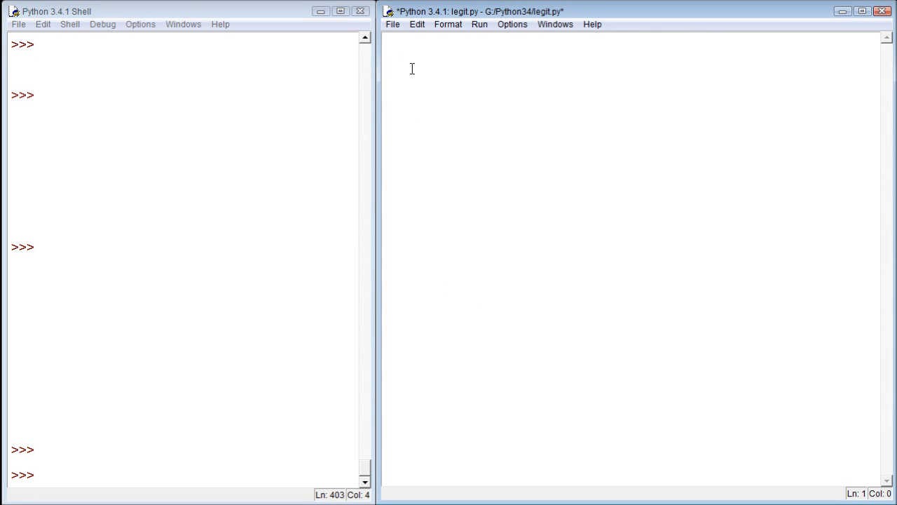
mouse_move(427, 63)
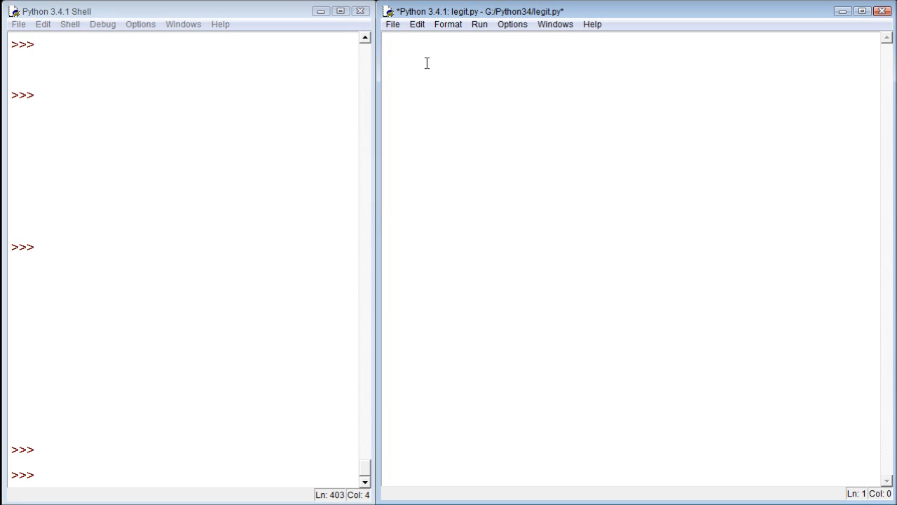
mouse_move(433, 67)
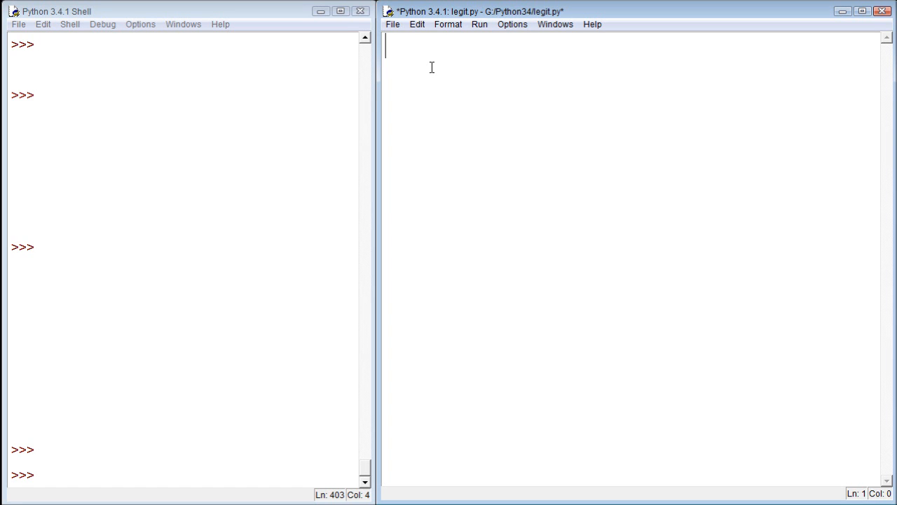
Define carrotchop(who) with a body that prints who
type("def car")
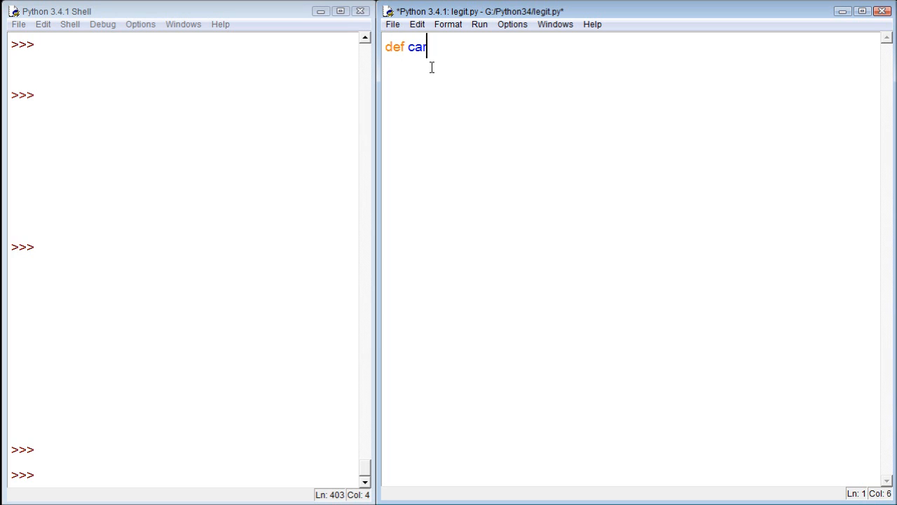
type("rotchop")
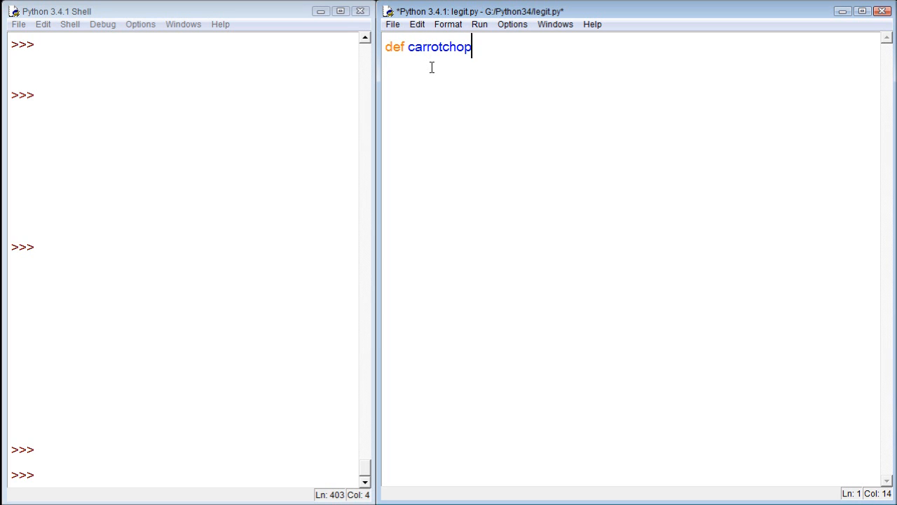
type("(")
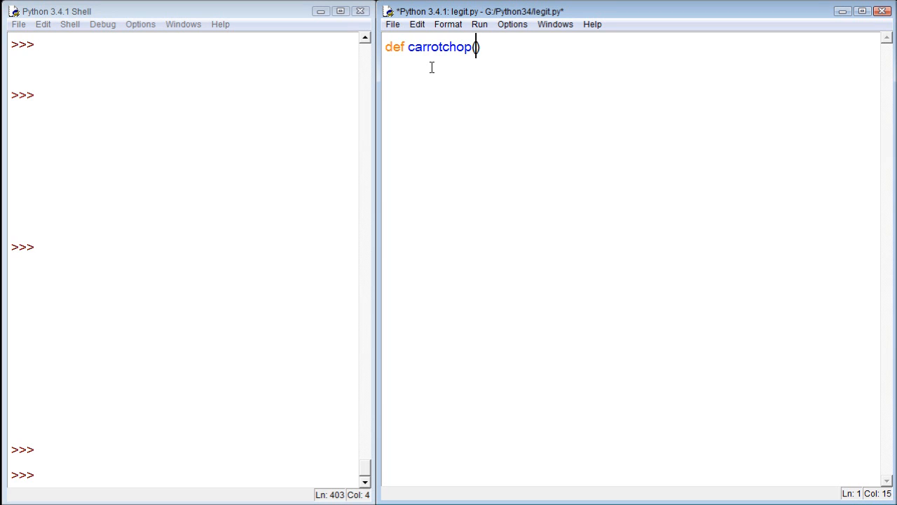
type("whj")
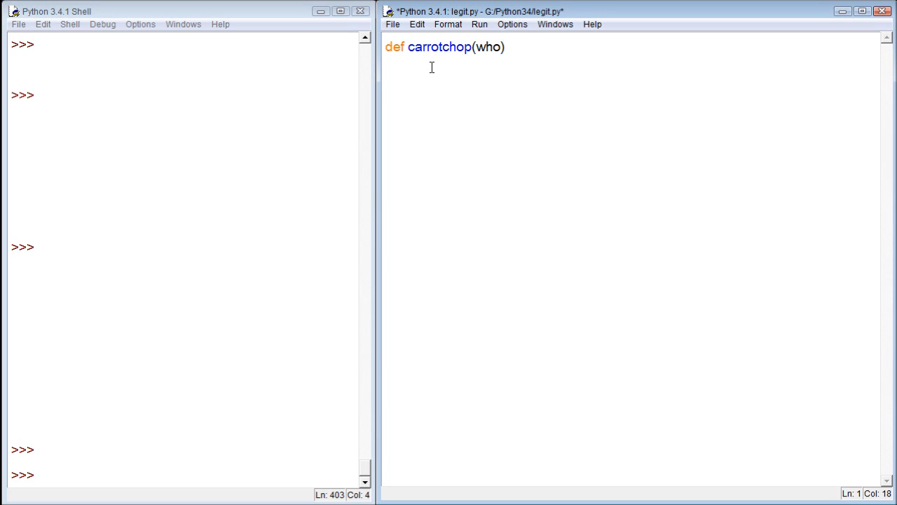
type(":")
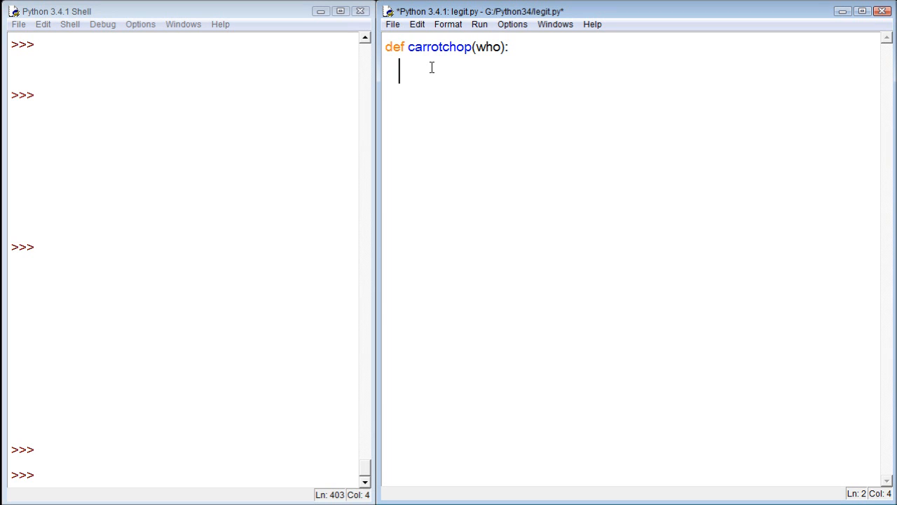
type("print")
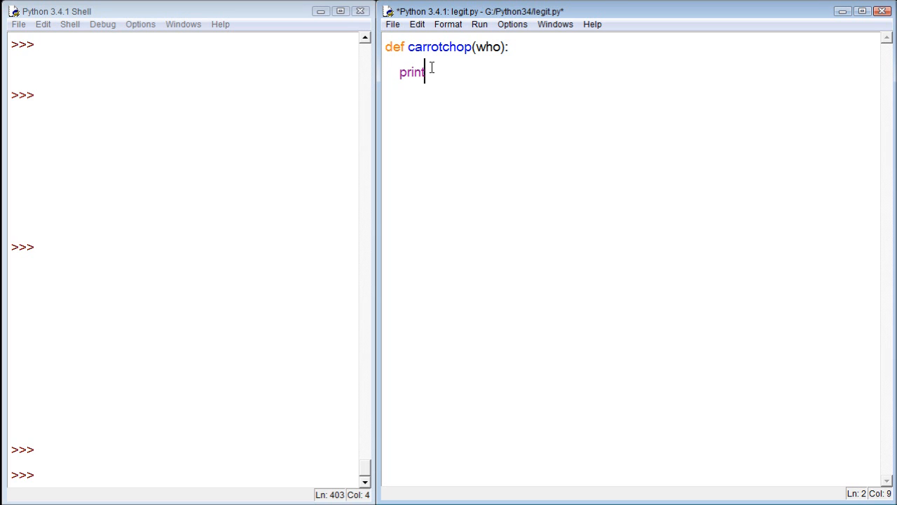
type("(who)")
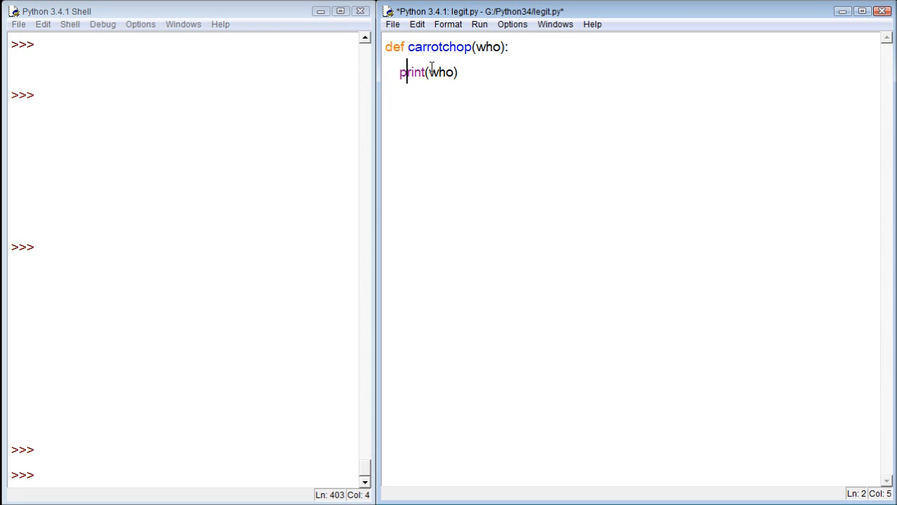
left_click(431, 72)
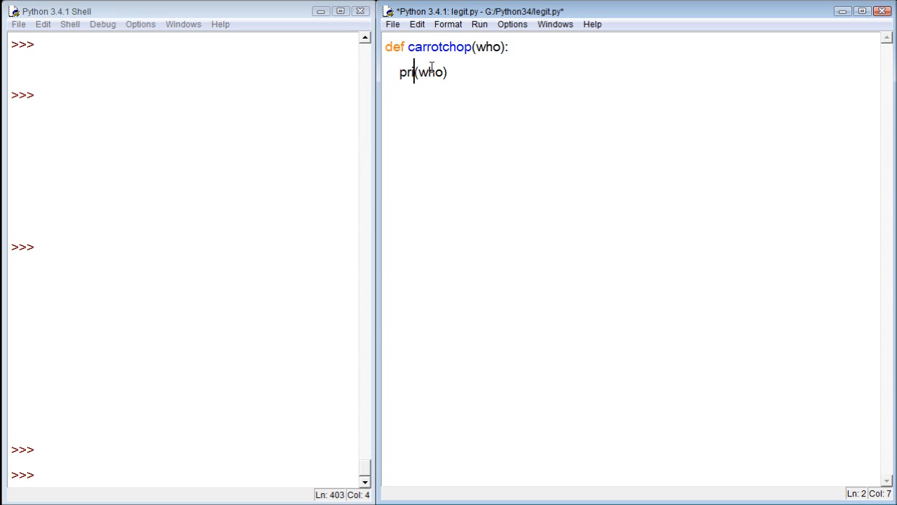
type("int")
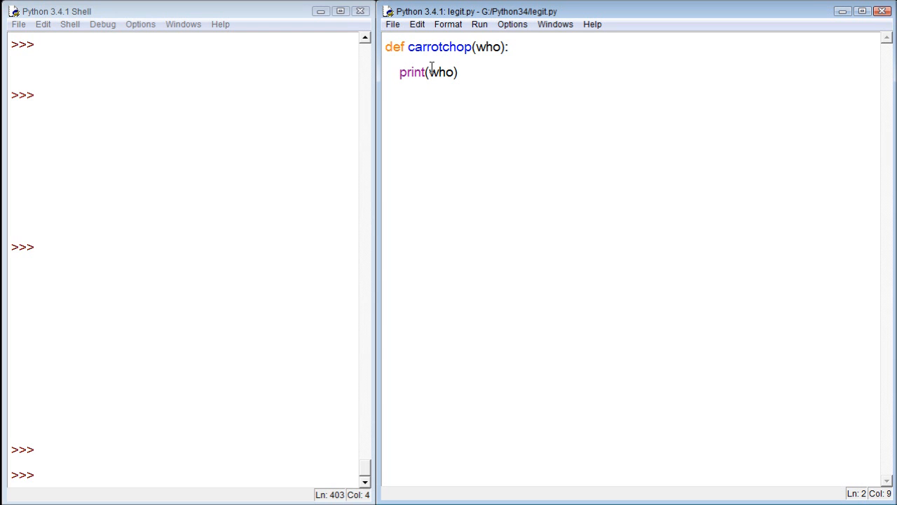
Add a carrotchop('Jameson') call below the function
left_click(462, 129)
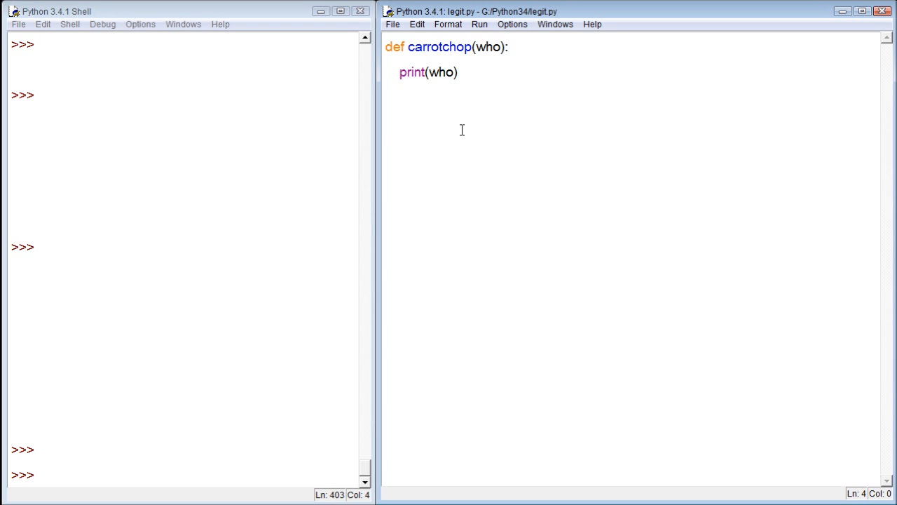
type("carrotchop(")
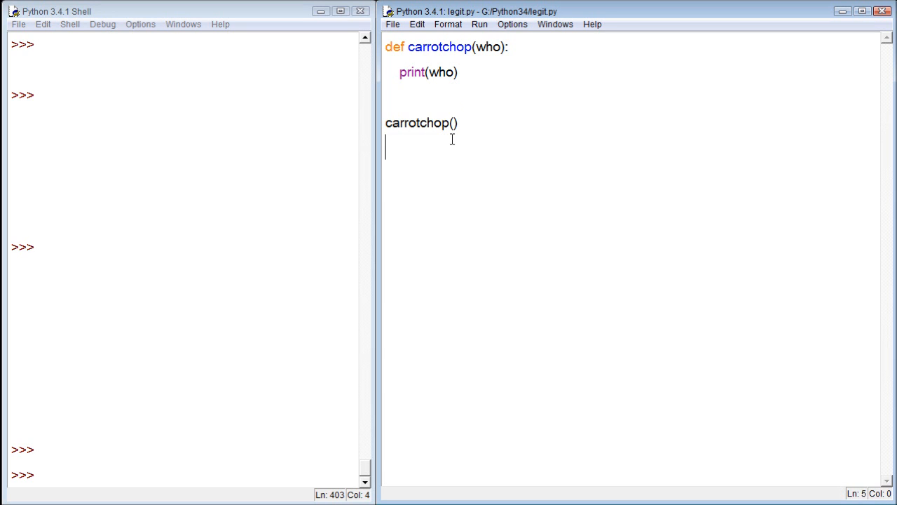
left_click(387, 123)
type("'")
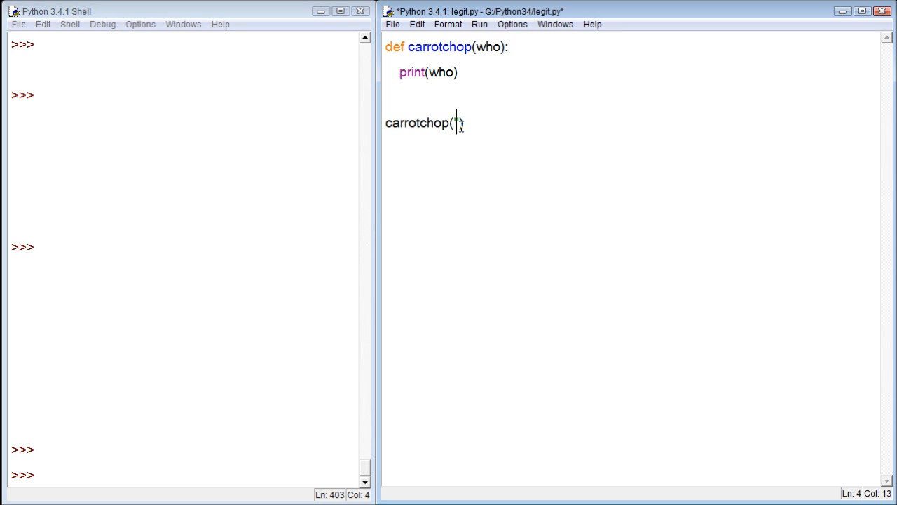
type("Jameso')")
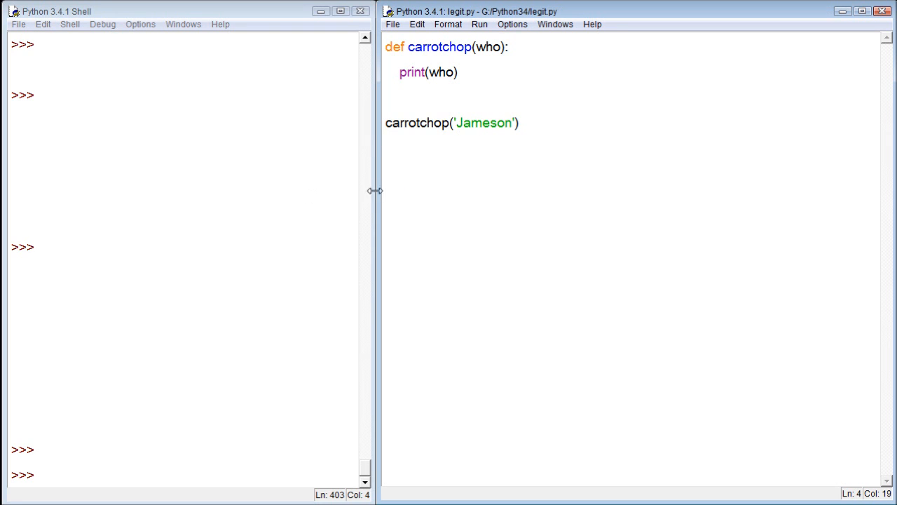
Run legit.py to print Jameson, then return to the end of print(who)
key("F5")
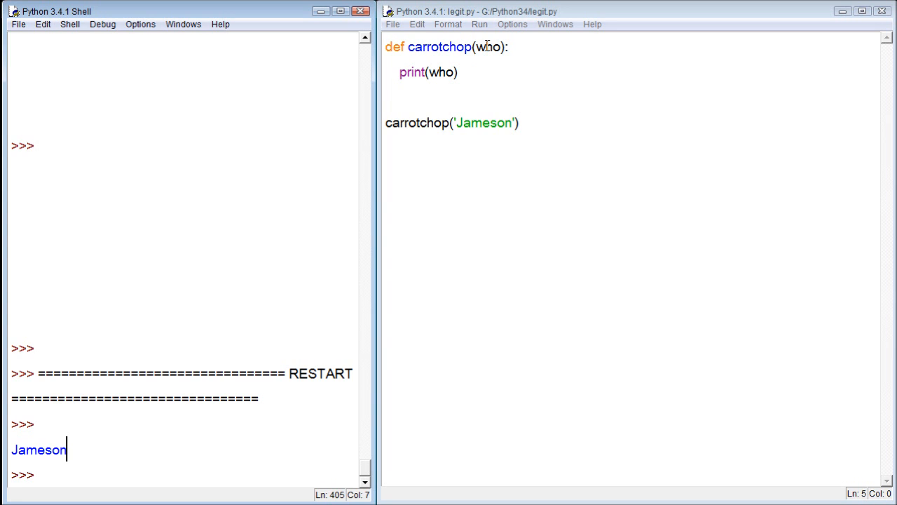
left_click(479, 73)
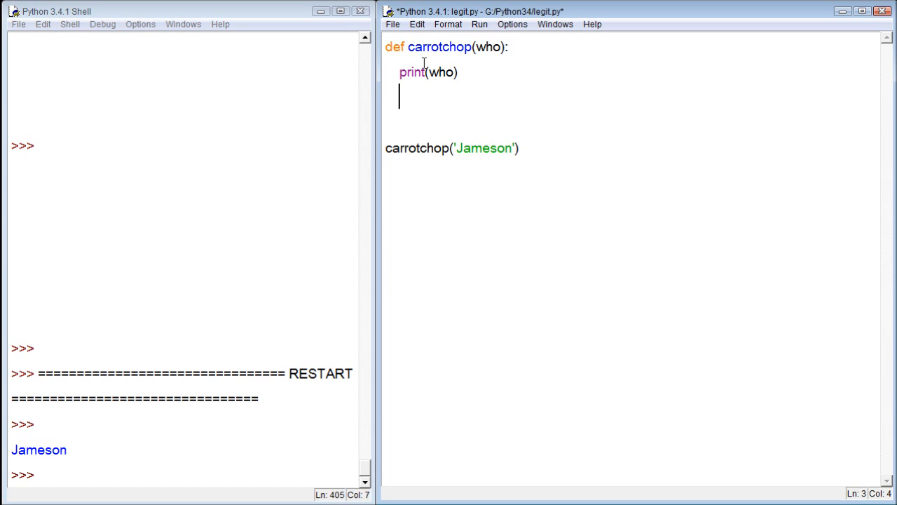
Write print("I'ma pwn ya, %s" % who) as the function's greeting line
type("print()")
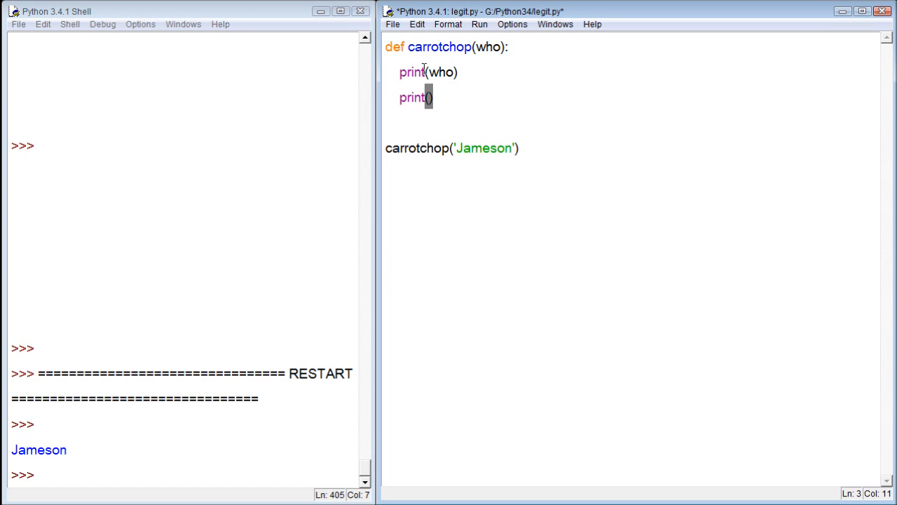
type("'I'm'")
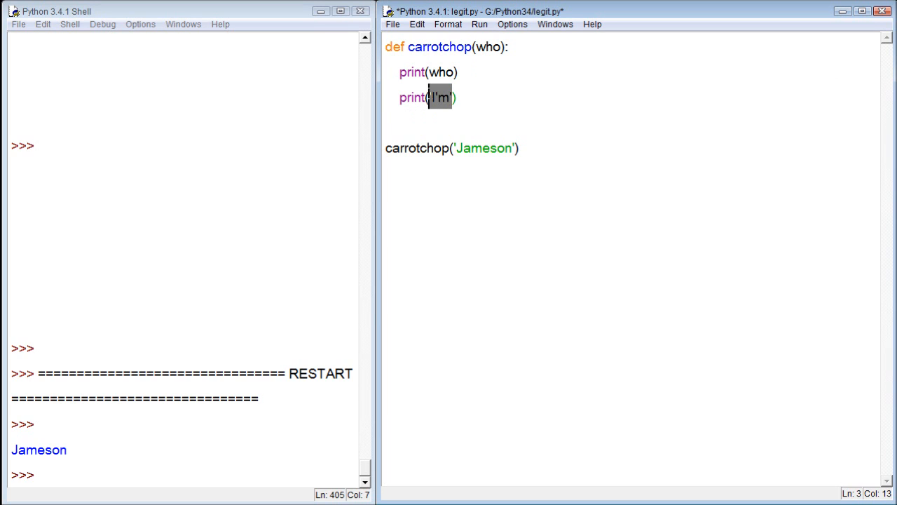
type("\"\"")
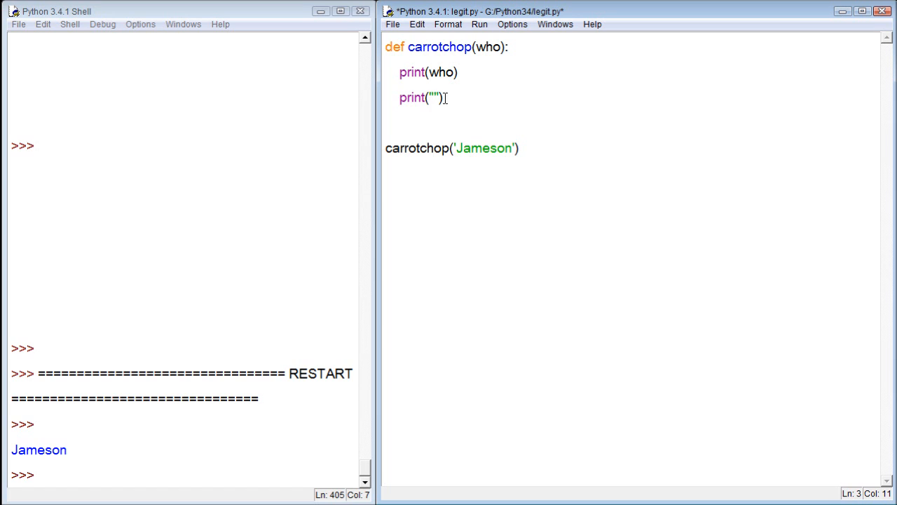
left_click(434, 97)
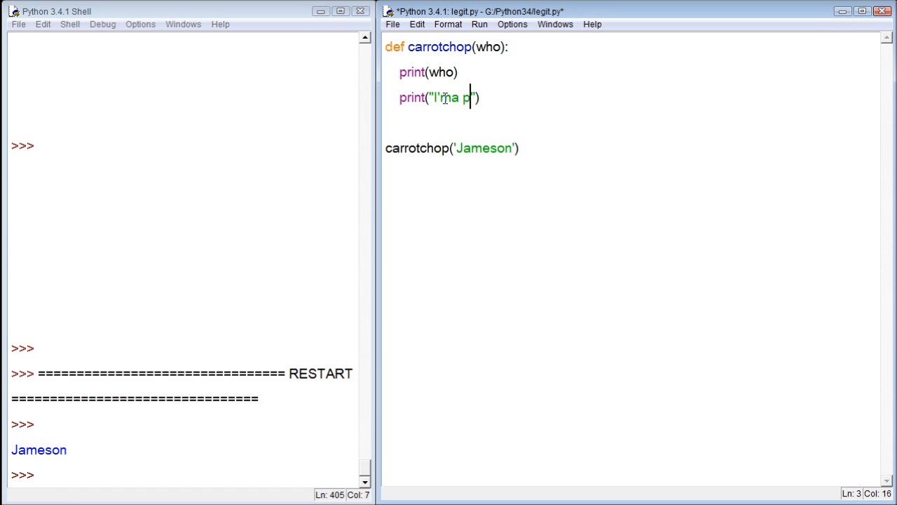
type("wn ya,")
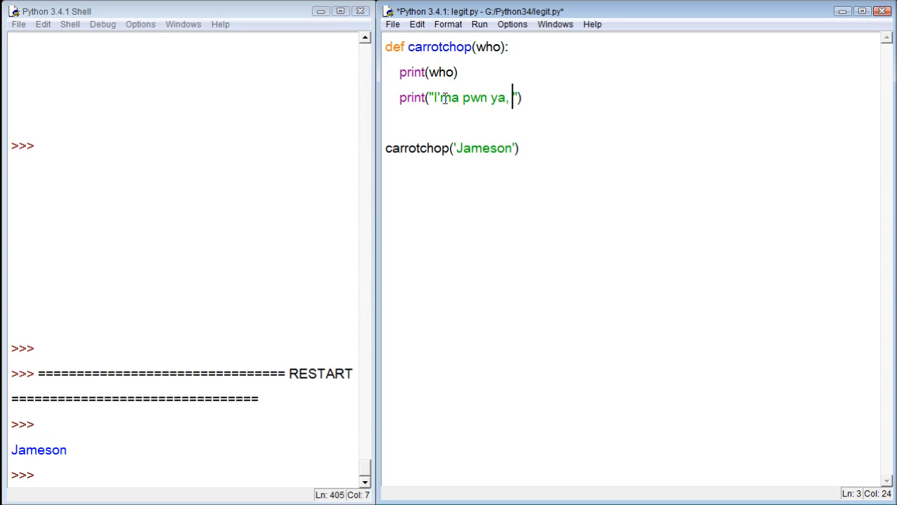
type("%s")
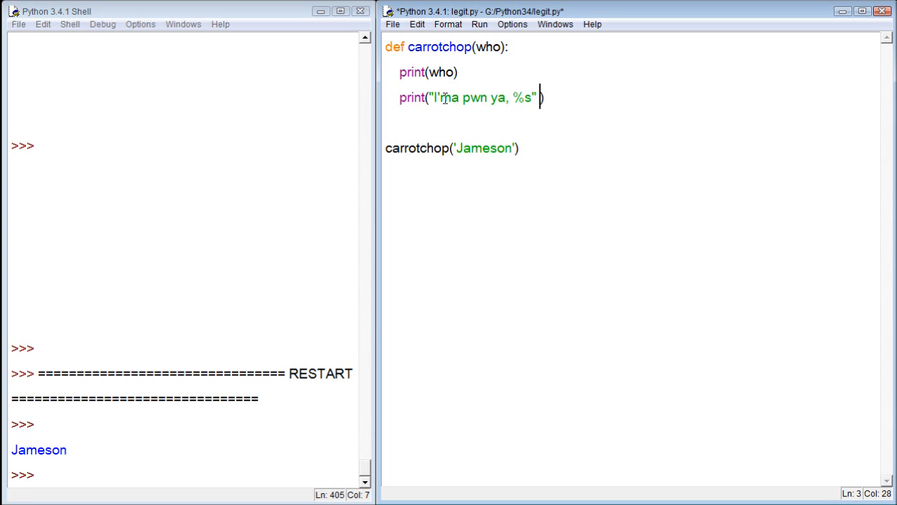
type("% who")
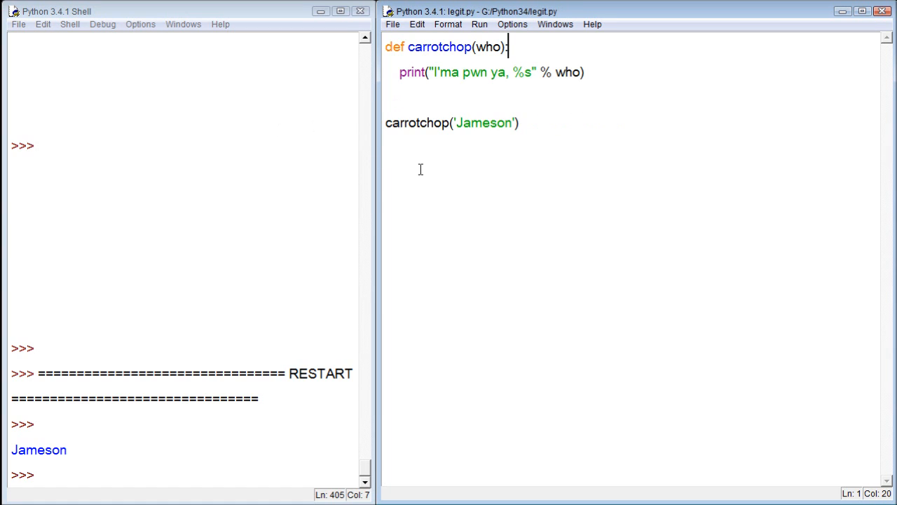
Run the script to print "I'ma pwn ya, Jameson", then edit the who parameter
key("F5")
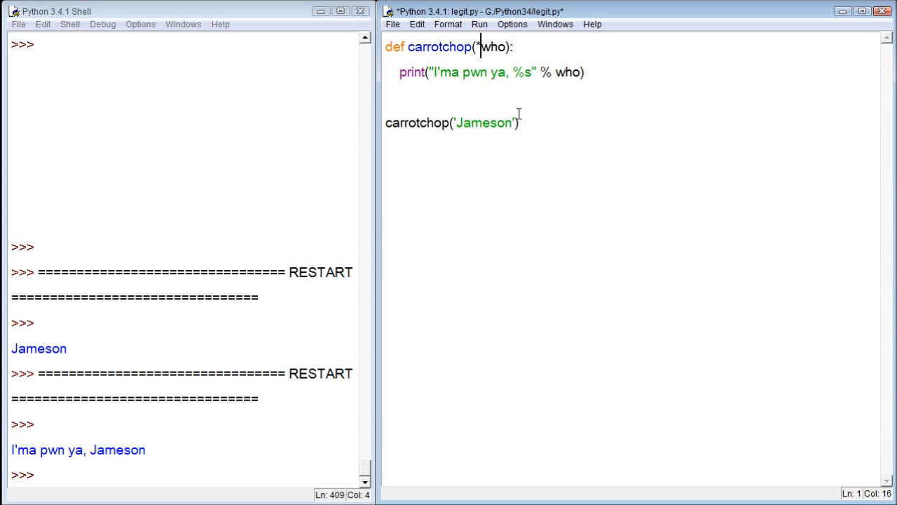
left_click(520, 122)
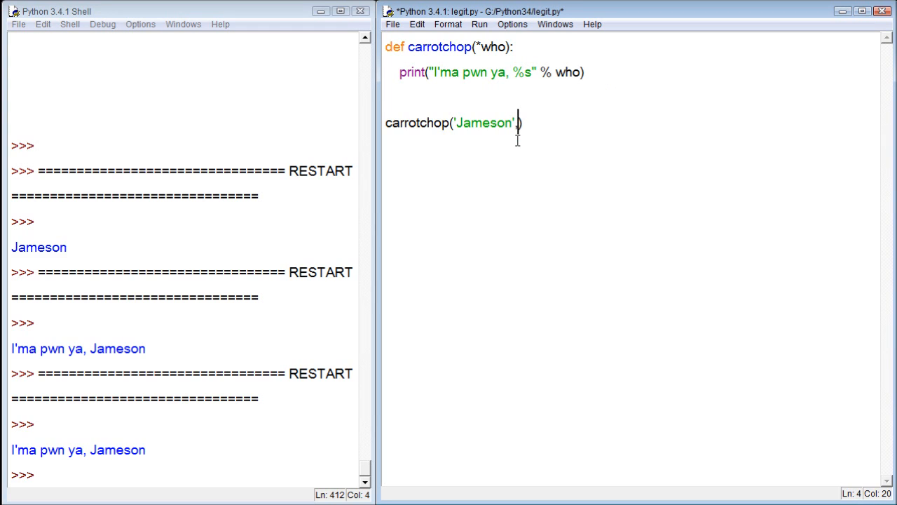
Add 'Johnson' and 'abe lincoln' after 'Jameson' in the carrotchop call
type(", 'J")
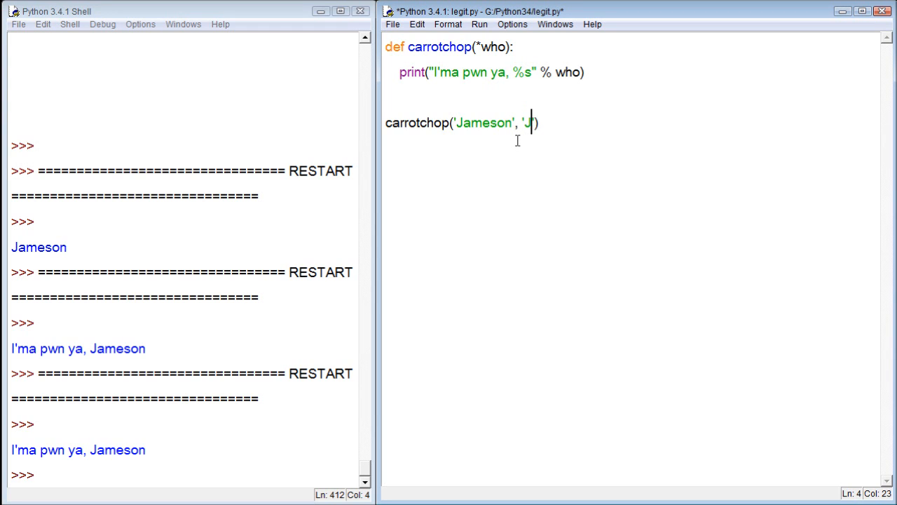
type("ohnson,")
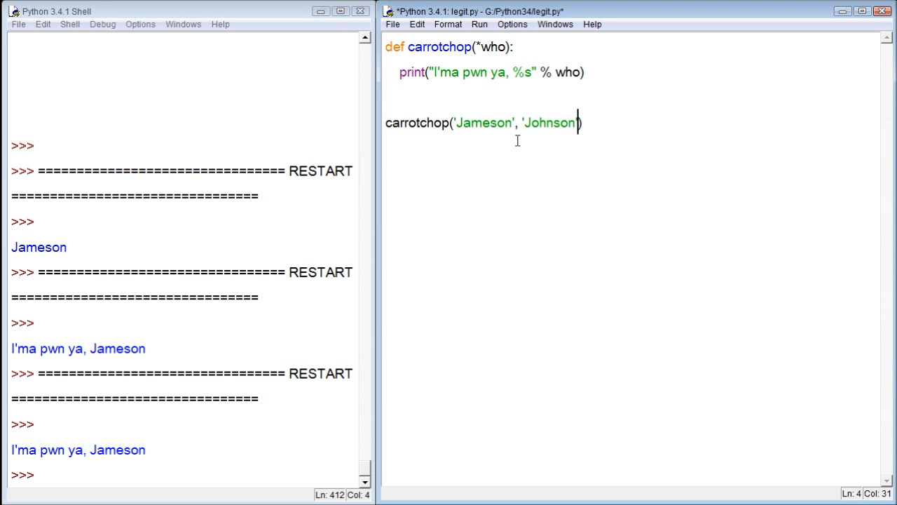
type(", aber")
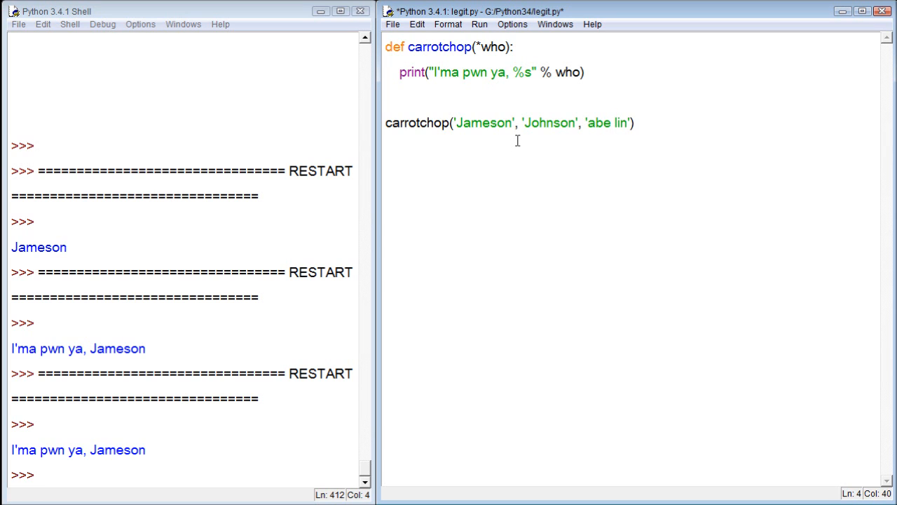
type("coln")
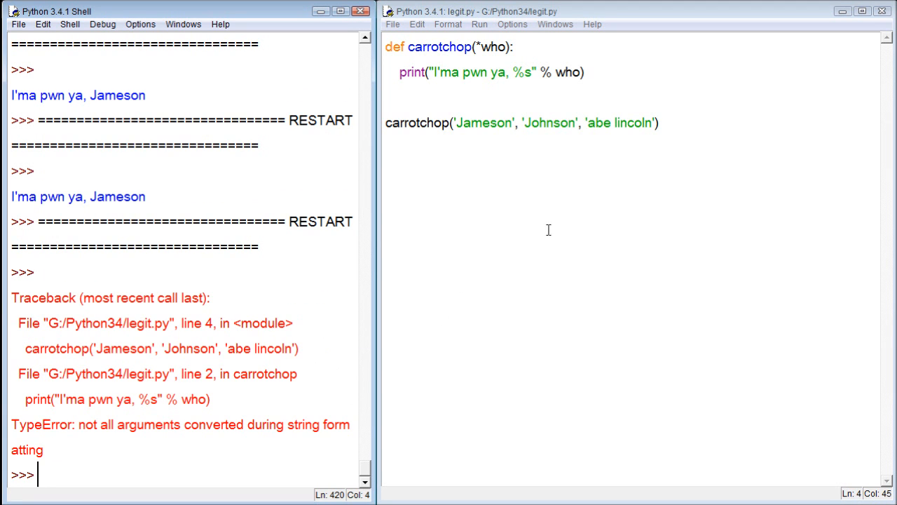
mouse_move(529, 135)
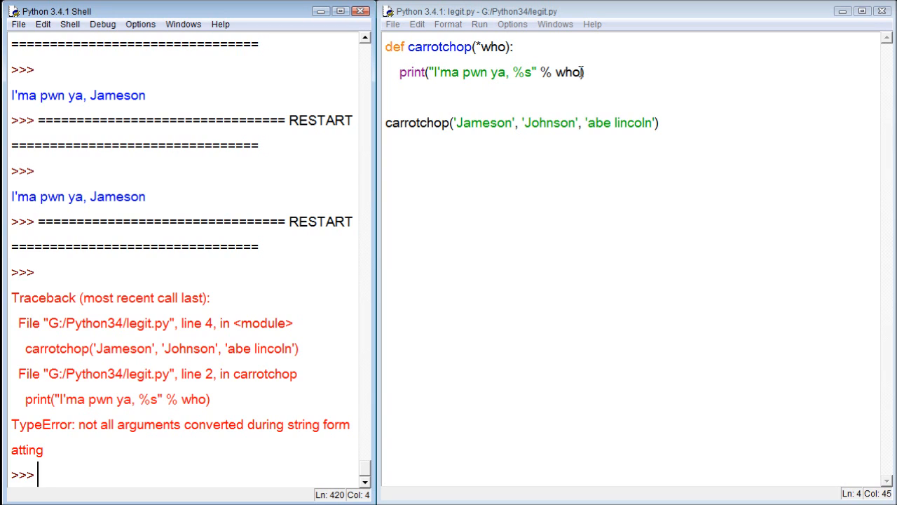
Place the cursor at the end of the def line to start a new body line
double_click(571, 72)
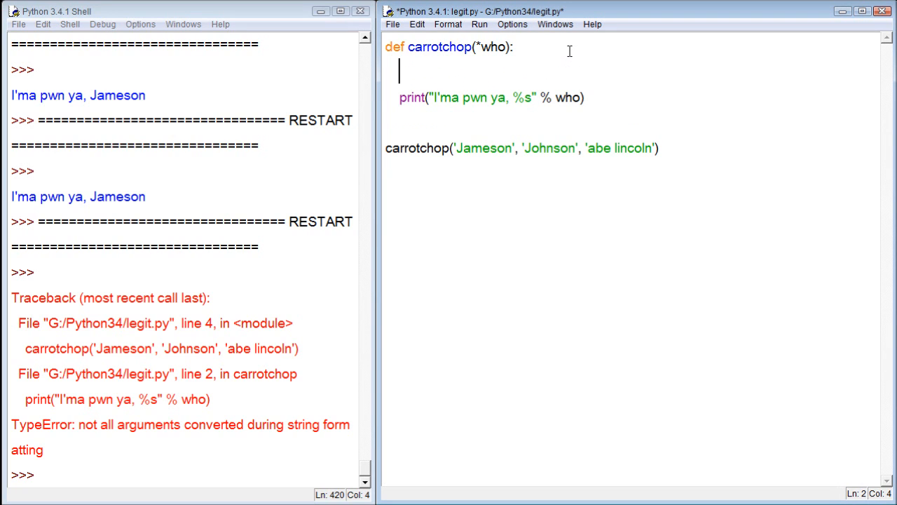
mouse_move(515, 50)
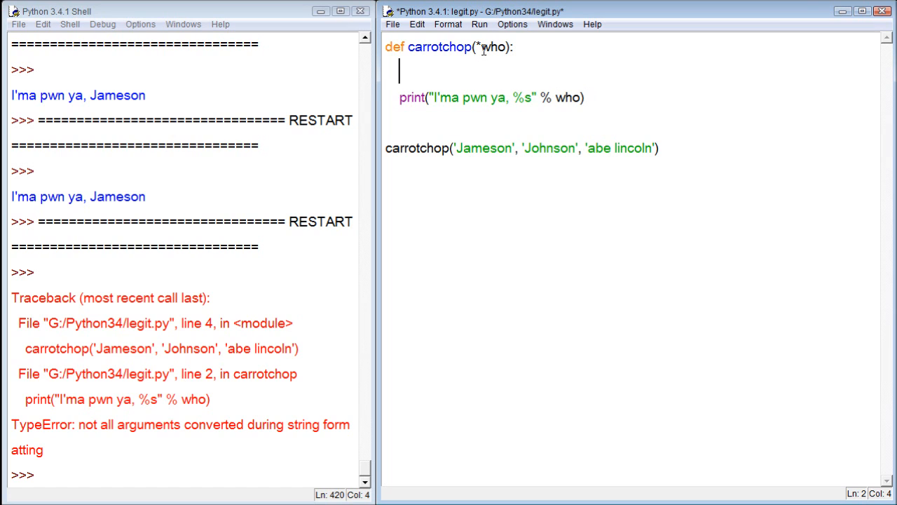
Add a for x in who: line and dismiss both SyntaxError dialogs
type("for x in")
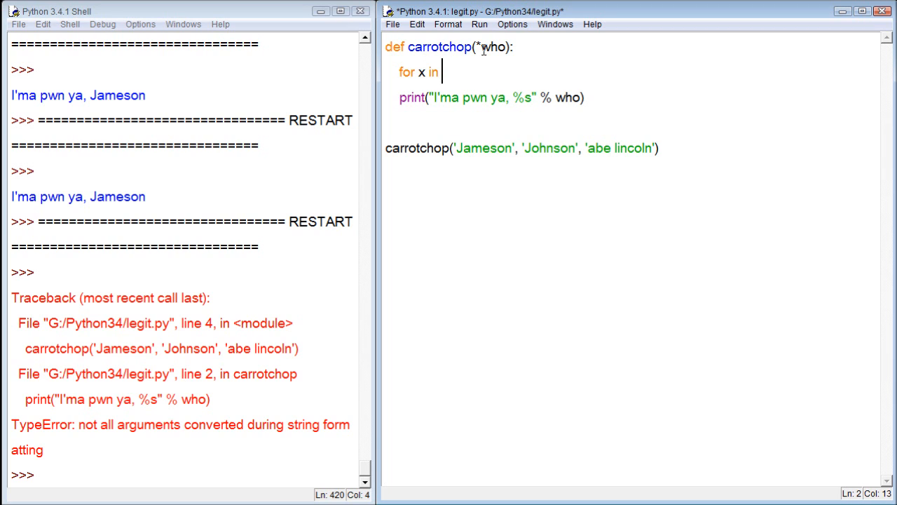
type("who:")
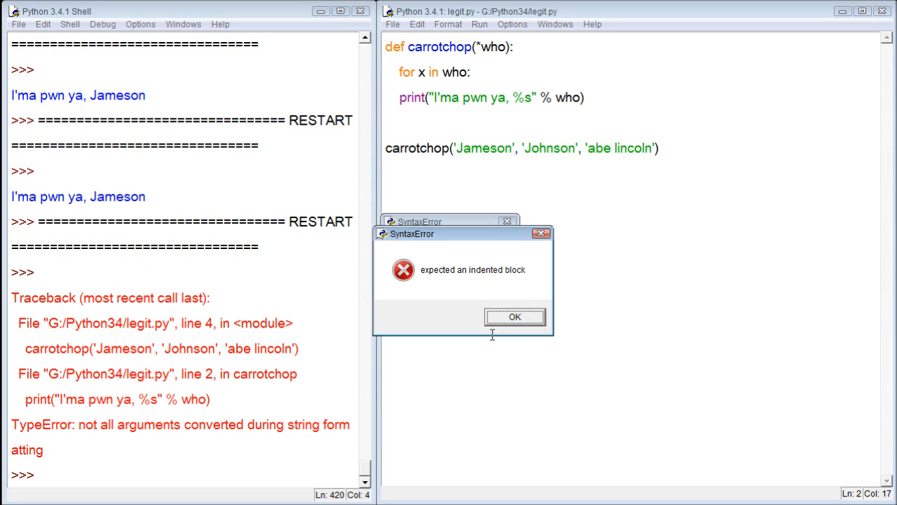
left_click(514, 316)
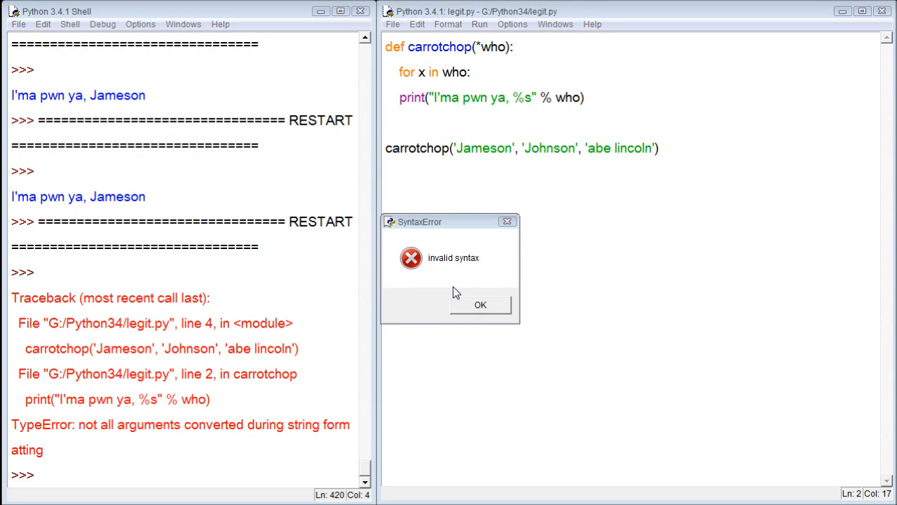
left_click(481, 305)
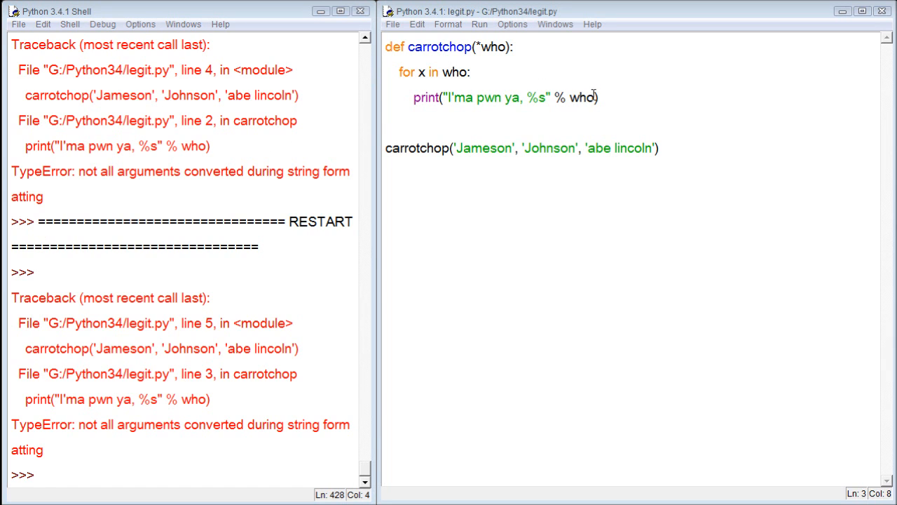
Adjust the loop and print lines, then rerun legit.py, still getting the formatting TypeError
double_click(588, 98)
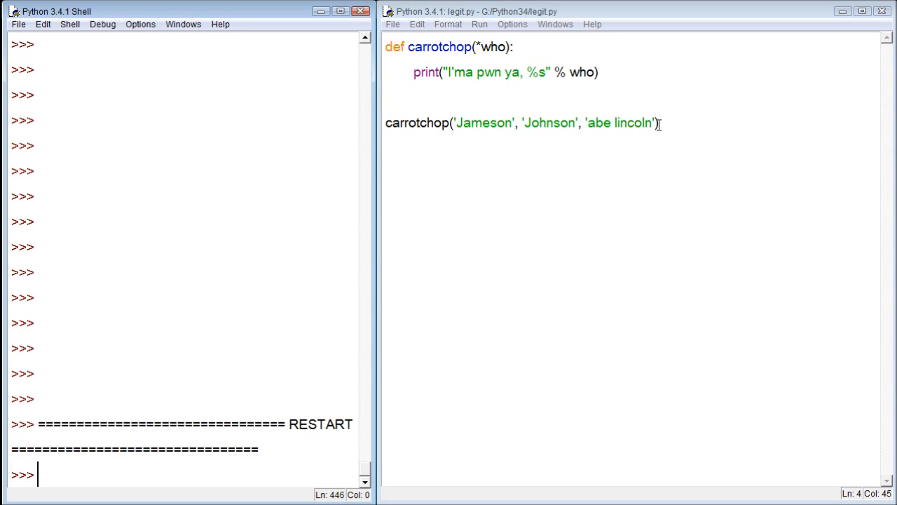
key("F5")
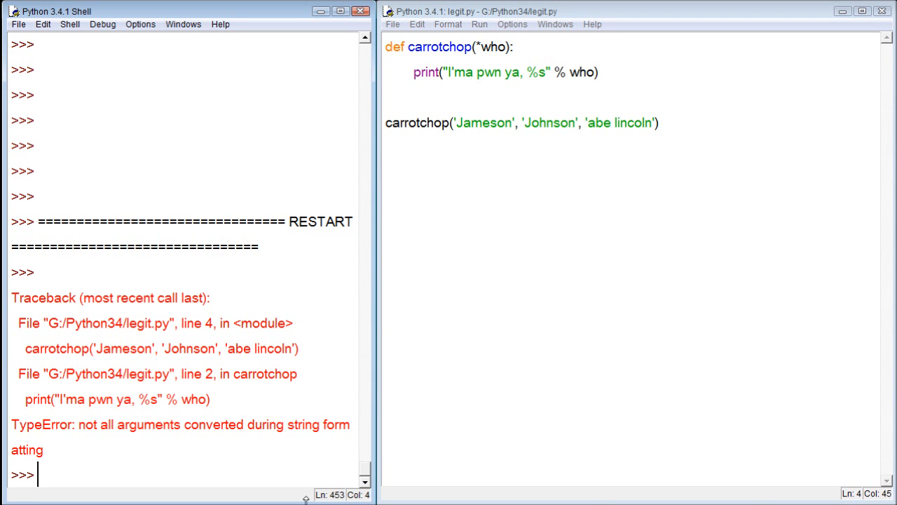
mouse_move(274, 413)
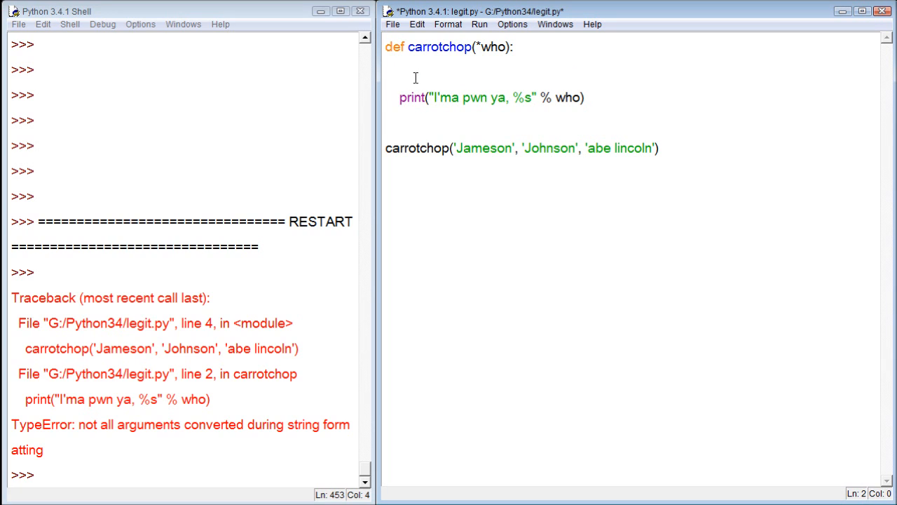
Loop for x in who, format each x in the greeting, and run the script
left_click(392, 73)
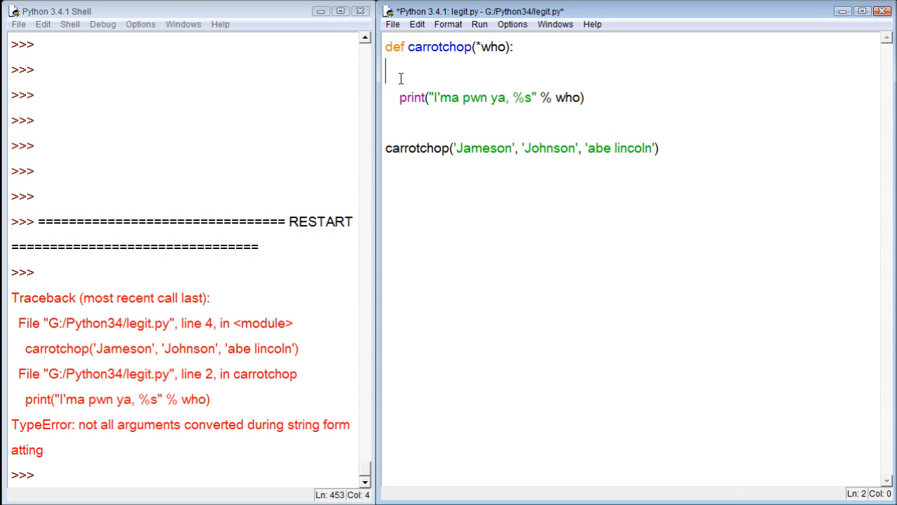
type("fo")
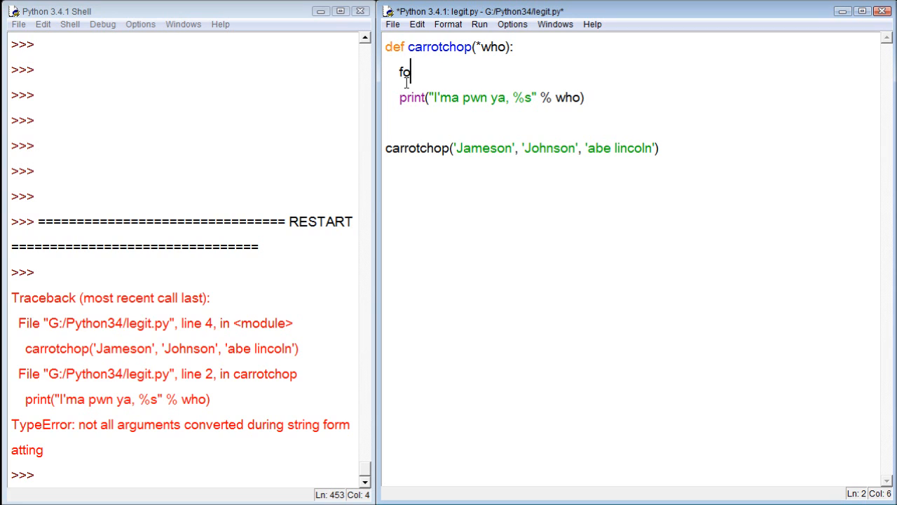
type("r")
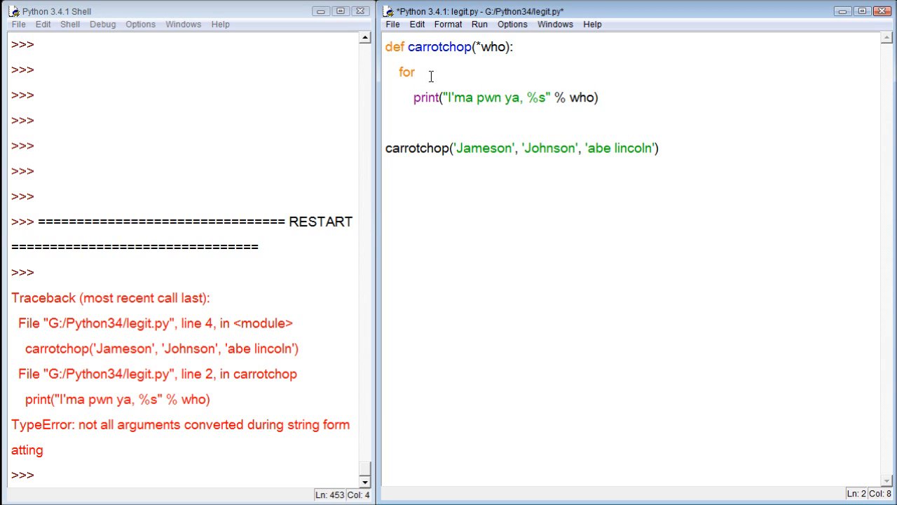
type("x in w")
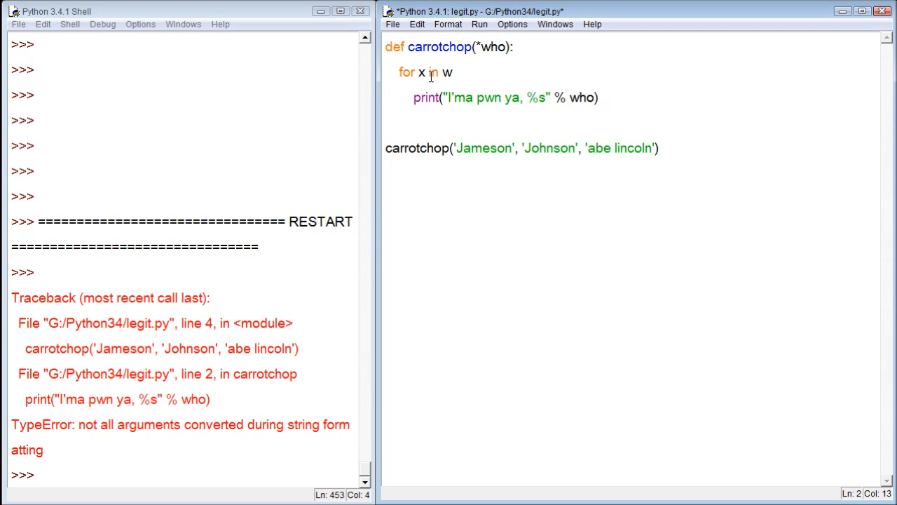
type("ho:")
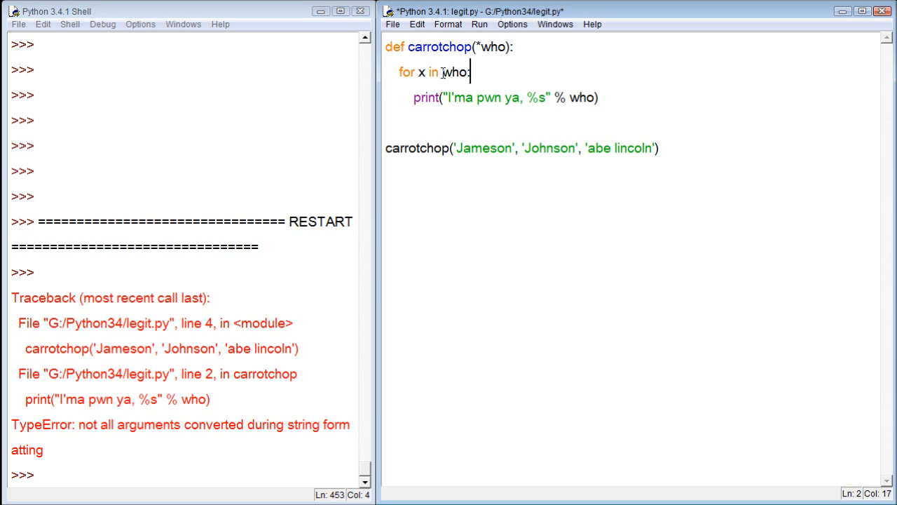
mouse_move(480, 136)
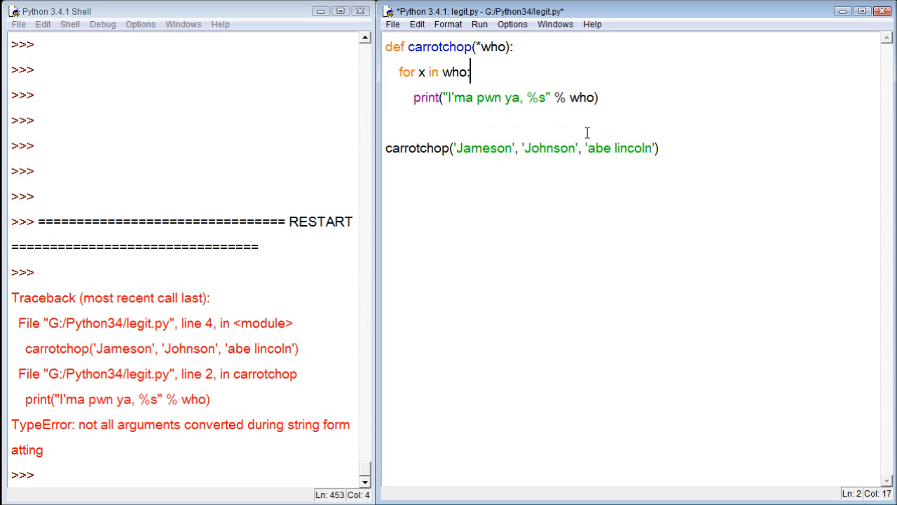
mouse_move(488, 74)
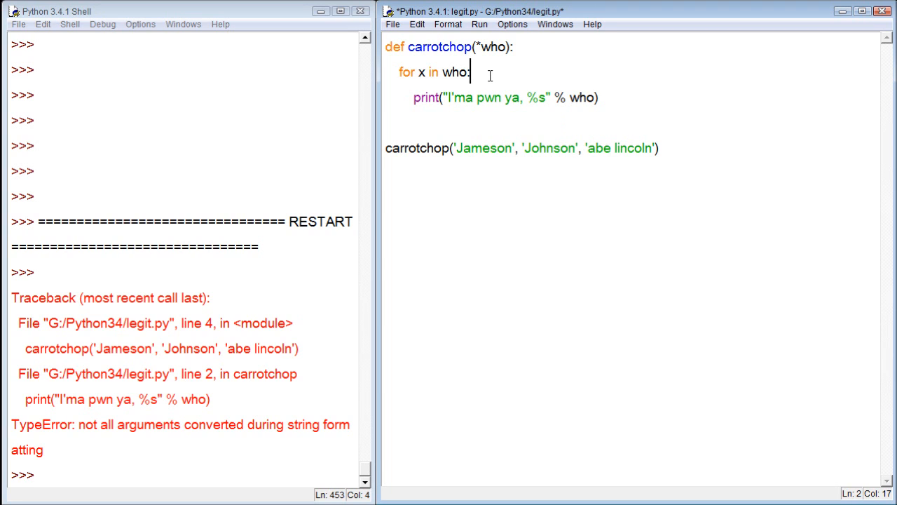
mouse_move(419, 73)
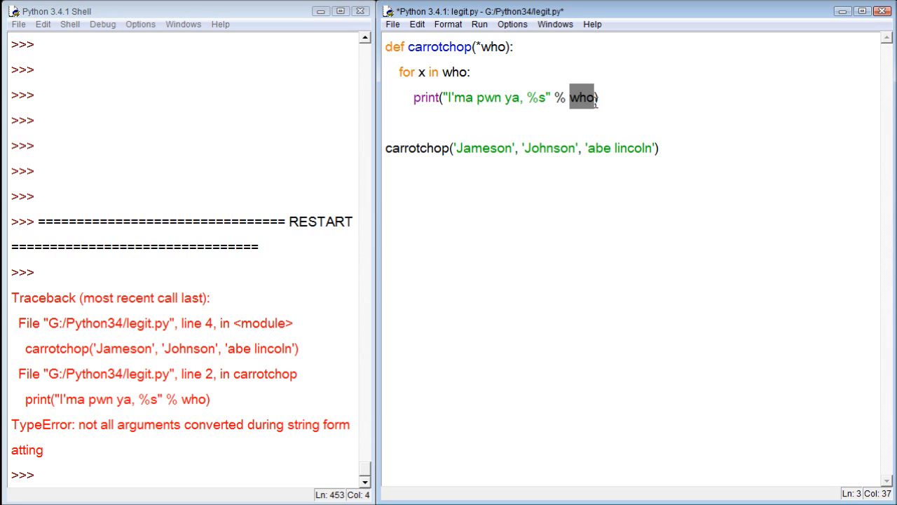
type("x")
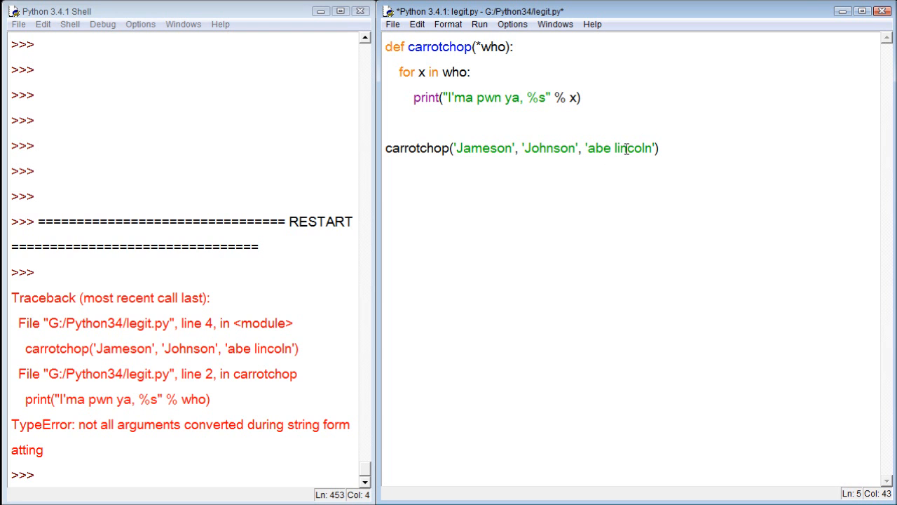
key("F5")
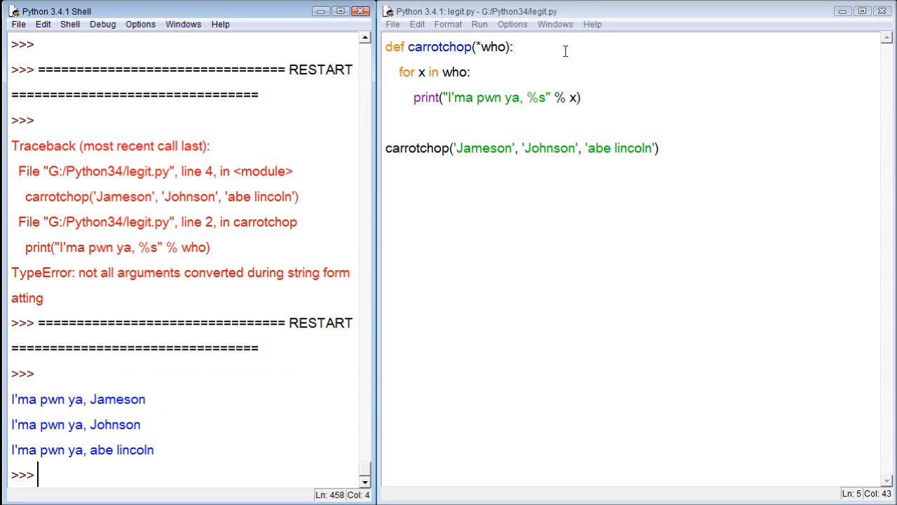
mouse_move(449, 24)
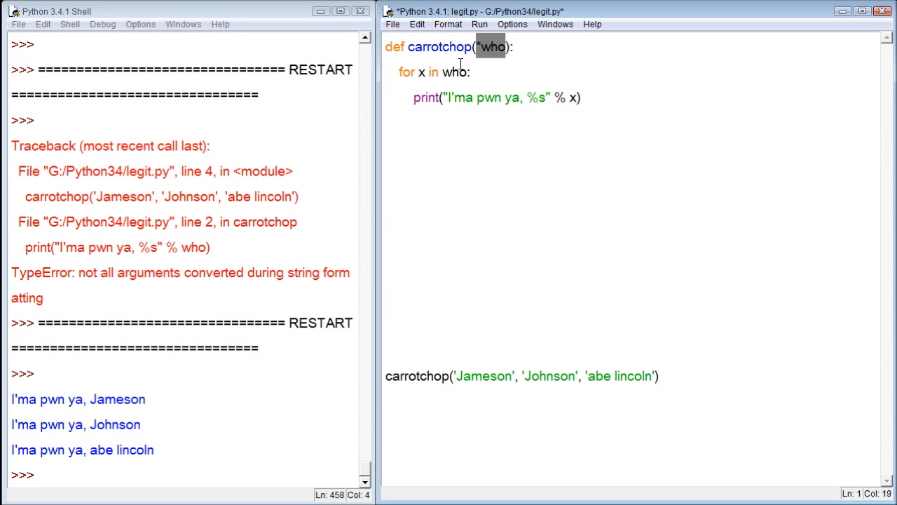
Add a temporary print(who) line under the carrotchop header
left_click(516, 50)
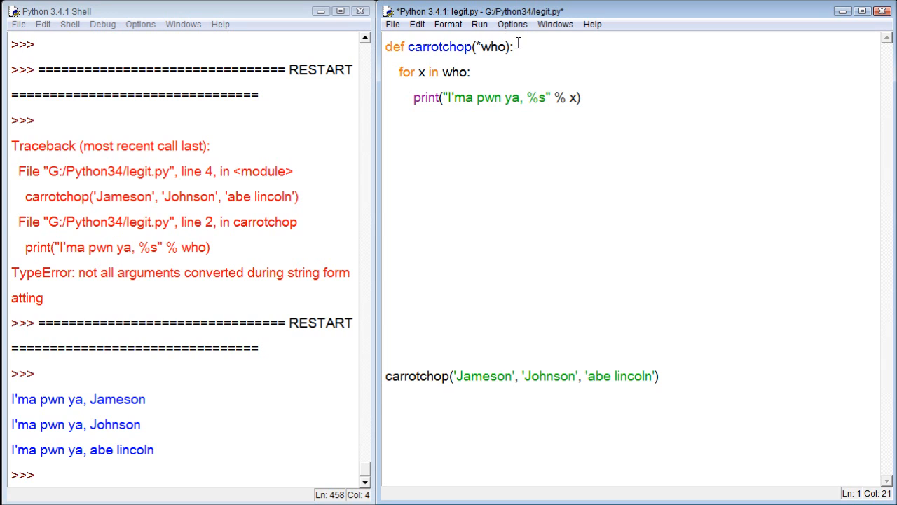
type("prin")
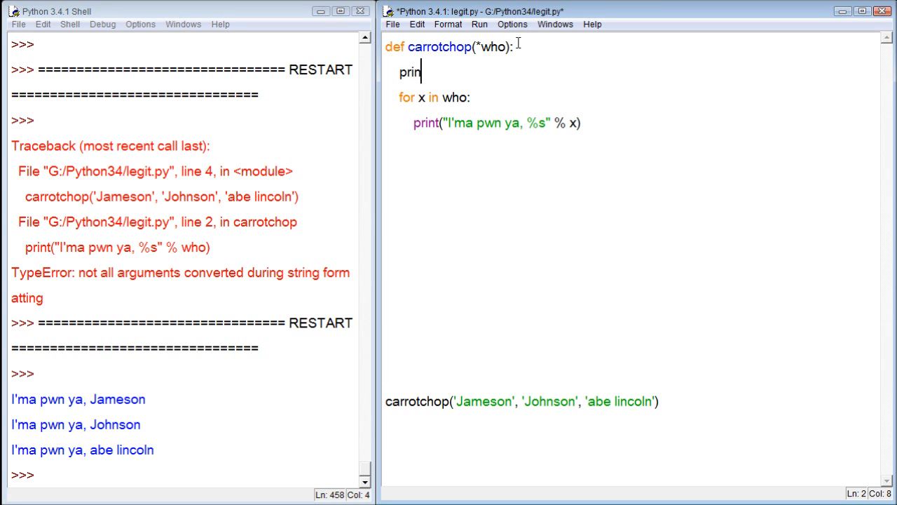
type("t(wh0")
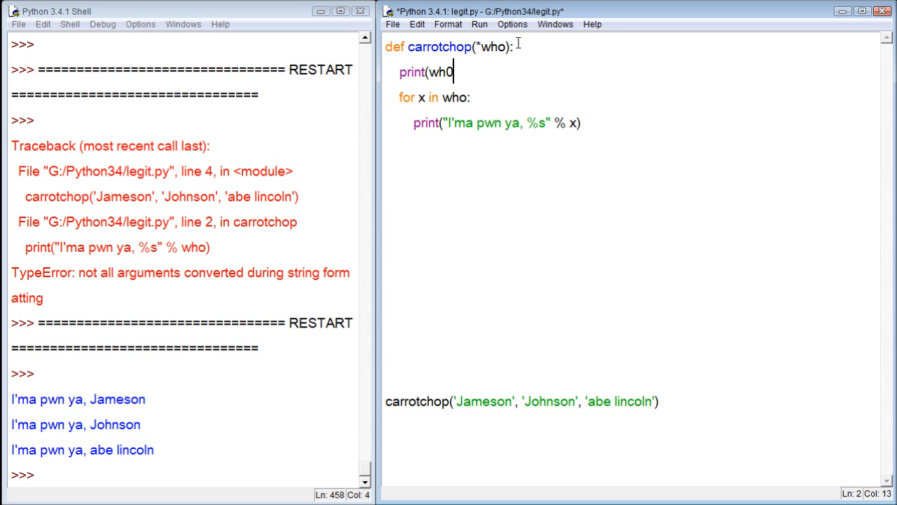
type("o)")
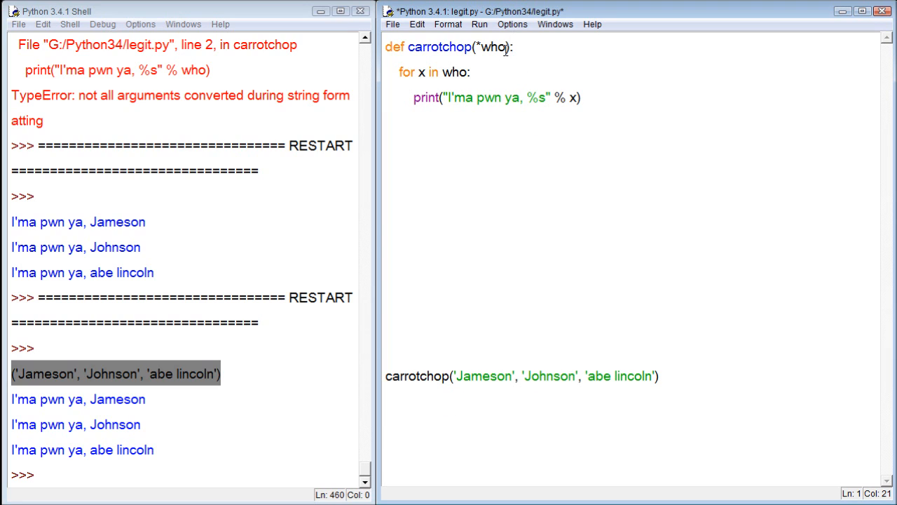
mouse_move(500, 47)
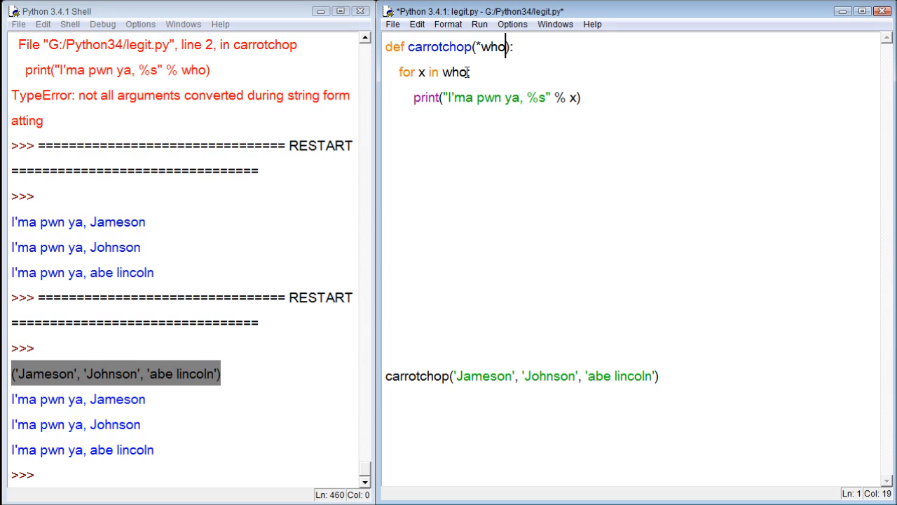
Highlight the who parameter, loop variable x and who, then go to the old Jameson call line
double_click(455, 71)
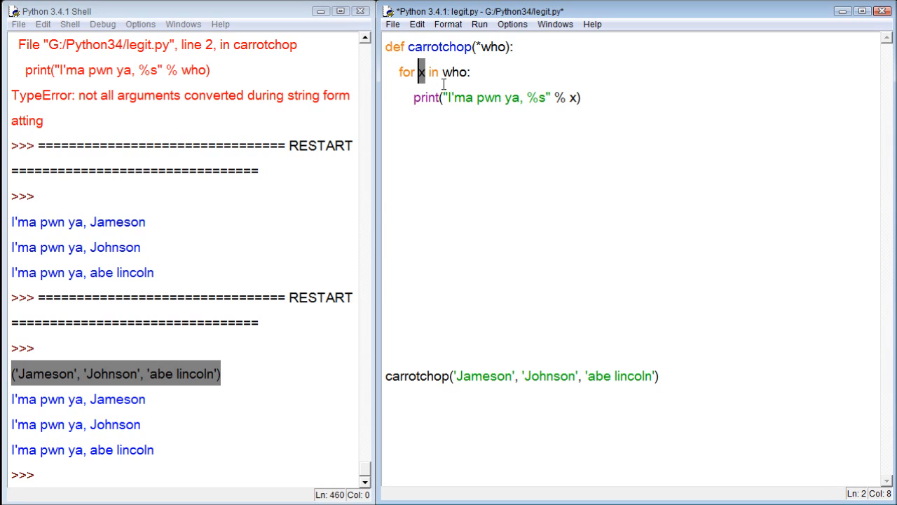
double_click(458, 72)
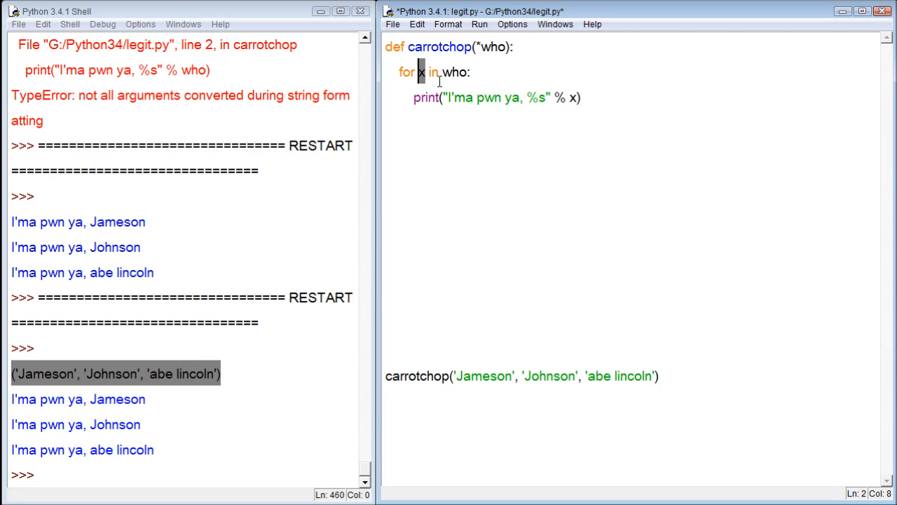
double_click(458, 71)
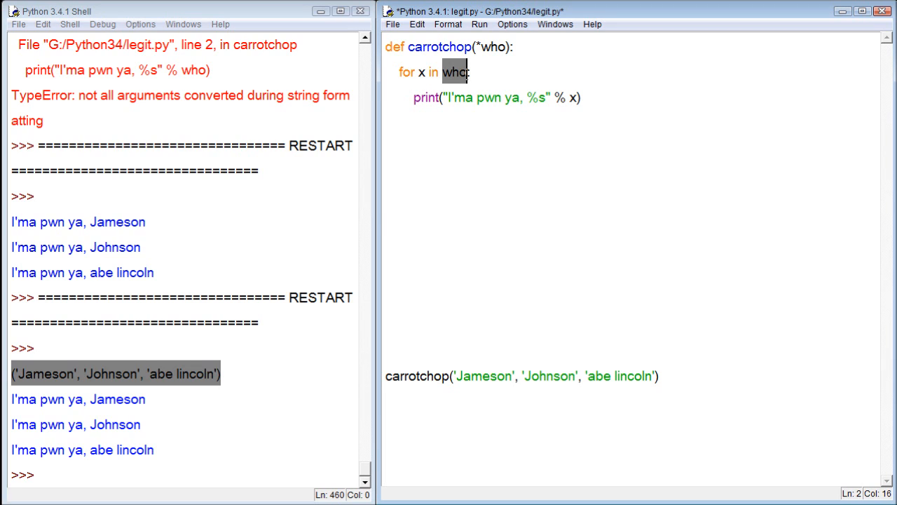
mouse_move(551, 97)
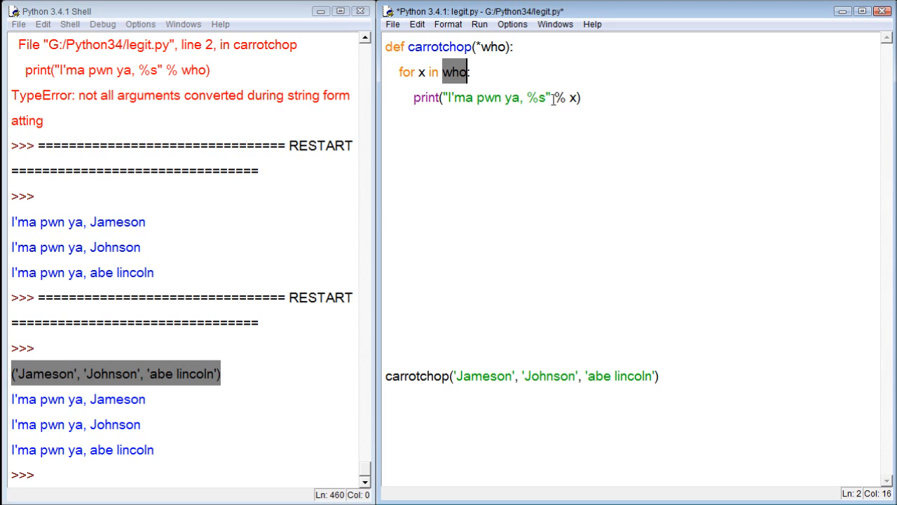
left_click(575, 97)
type("f")
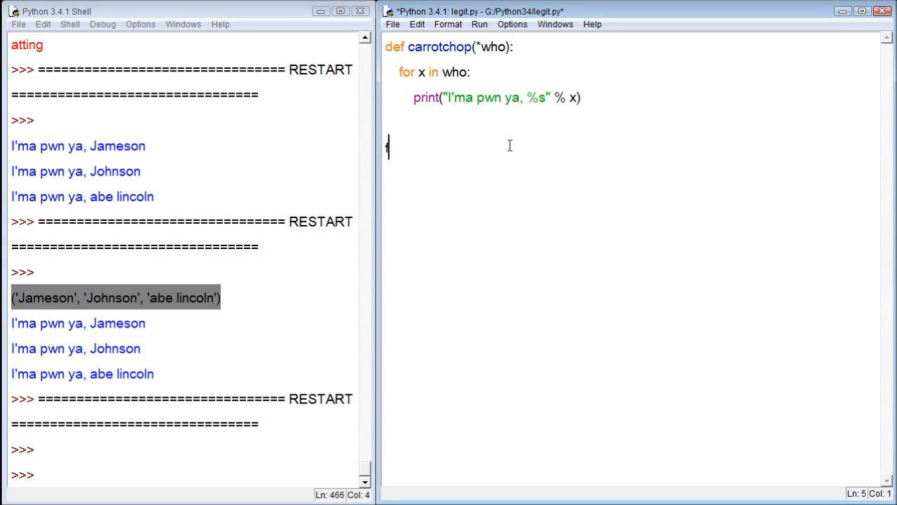
Write carrotchop('Cakeeb', 'Dinosarur', 'Llamakingggg') and run the script
type("carrot")
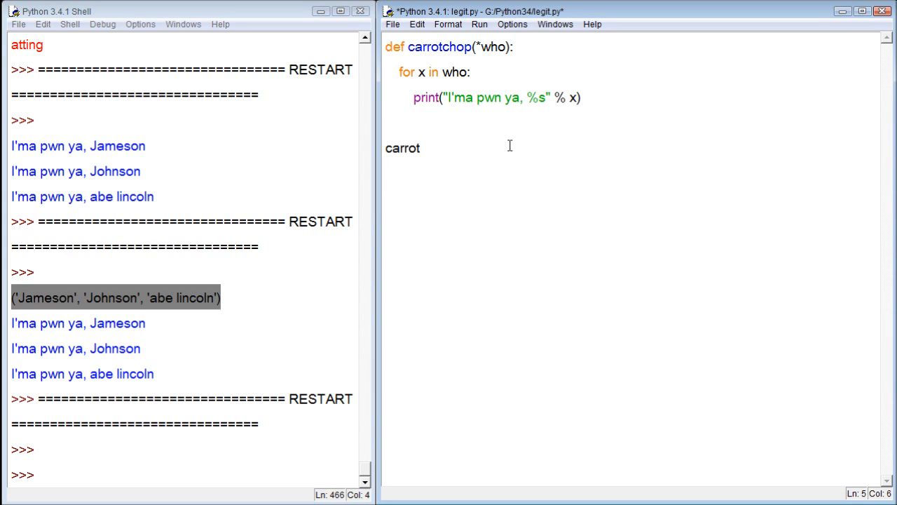
type("chop('")
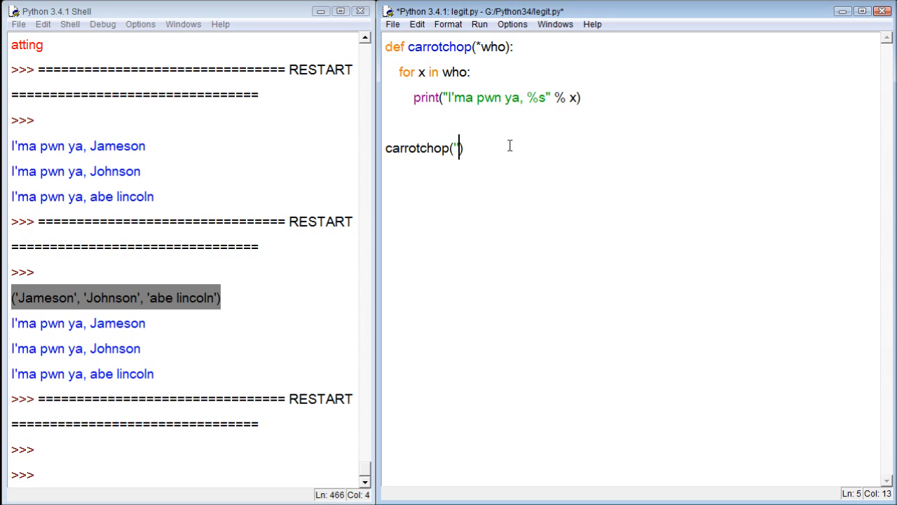
type("Cakeeb', '")
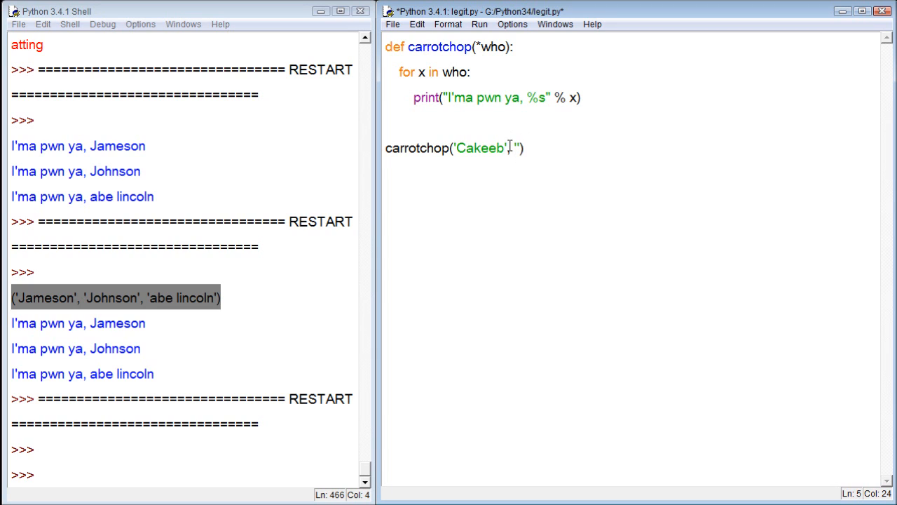
key("BackSpace")
type("Dinosar")
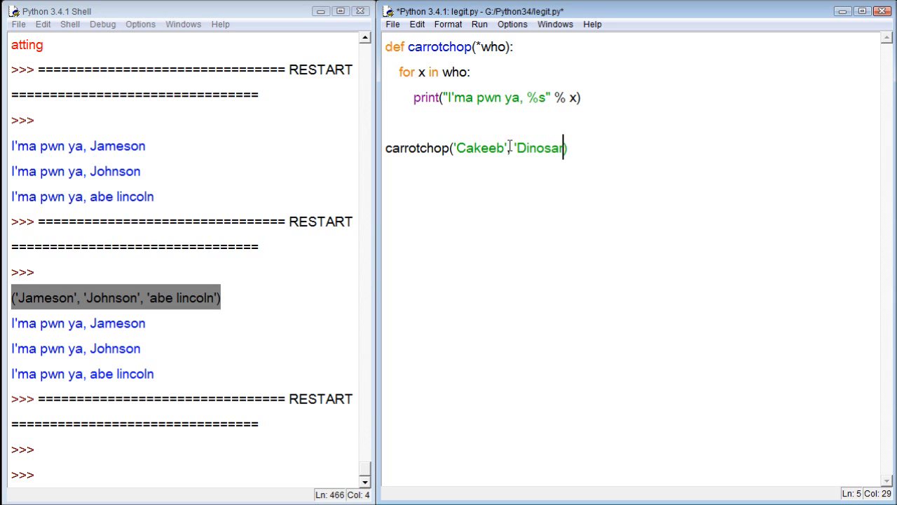
type("ur', ''")
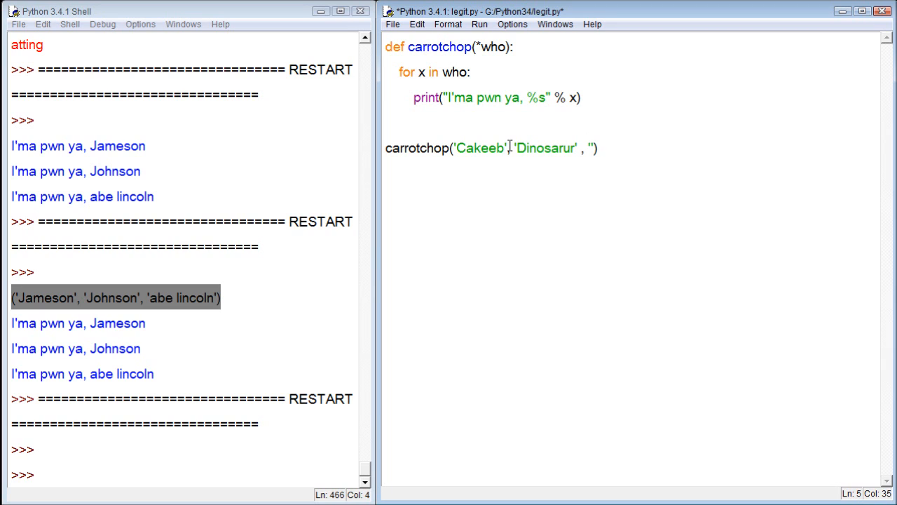
type("L")
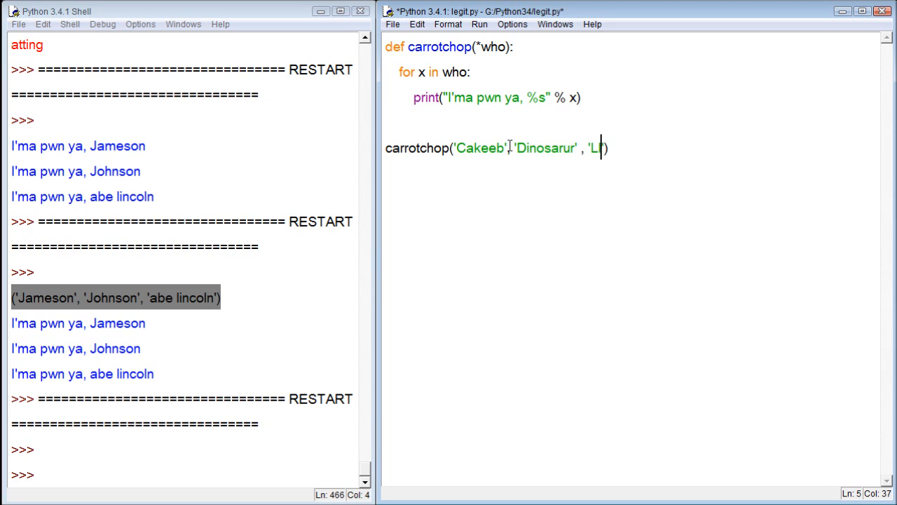
type("lamakingggg")
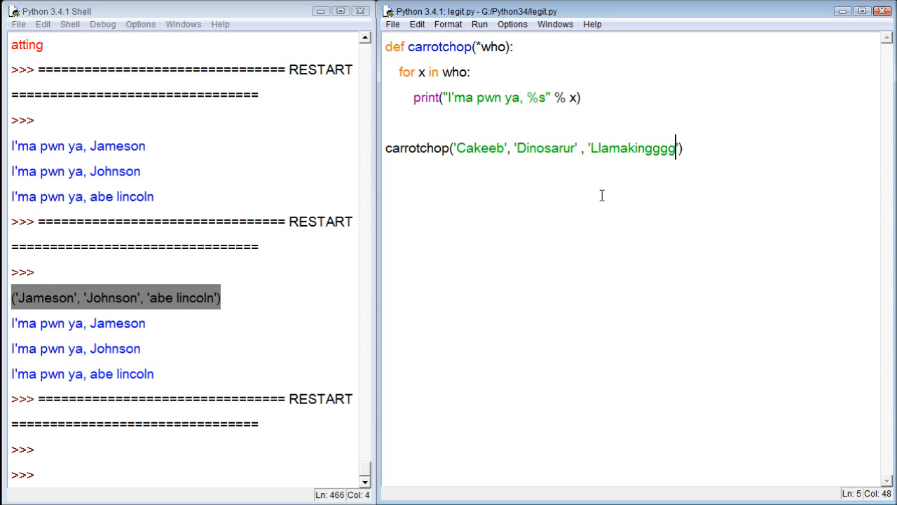
key("F5")
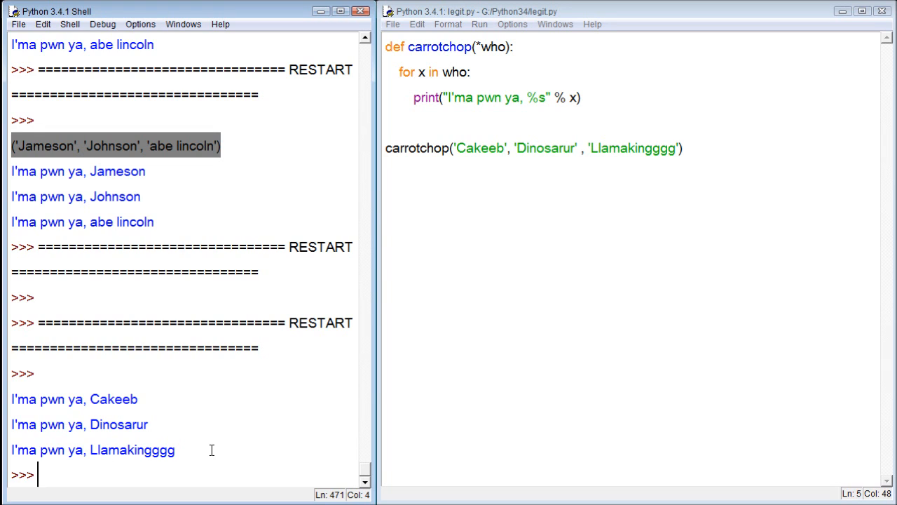
mouse_move(595, 282)
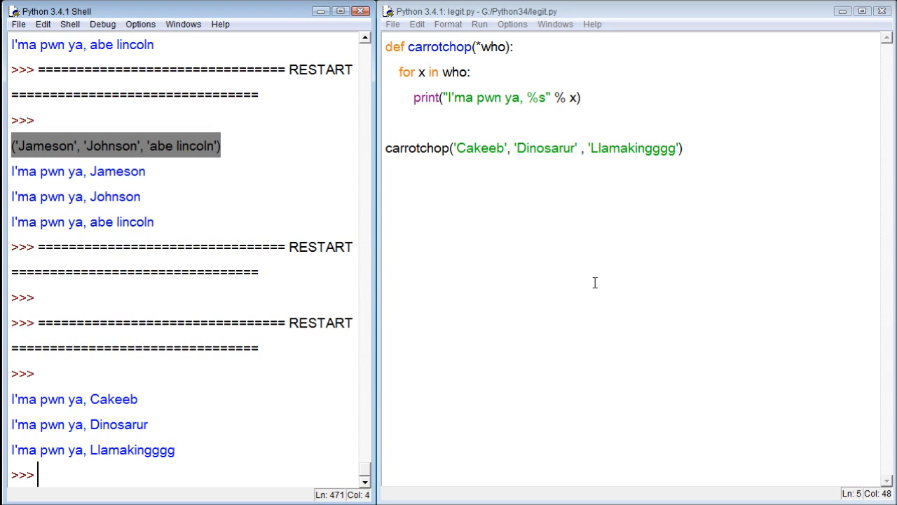
mouse_move(577, 120)
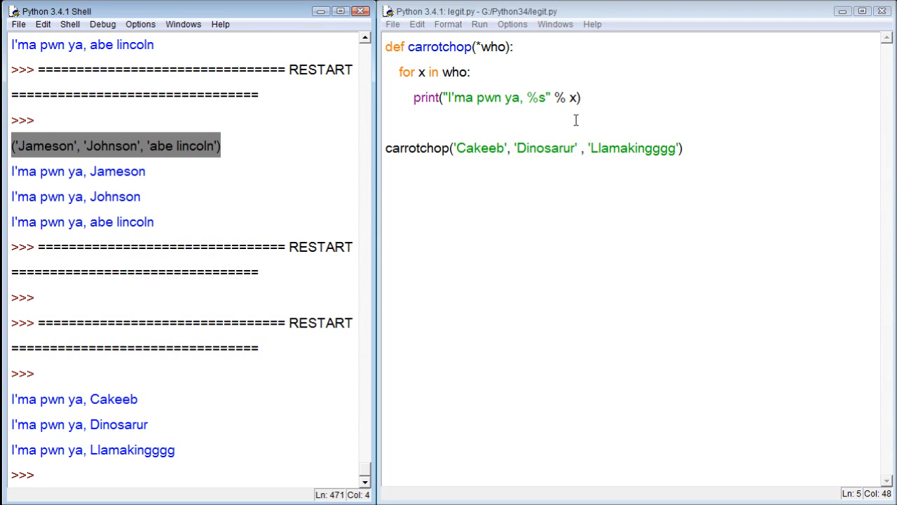
Highlight the carrotchop definition, review the shell greetings, and return to the call's arguments
left_click_drag(386, 46, 580, 97)
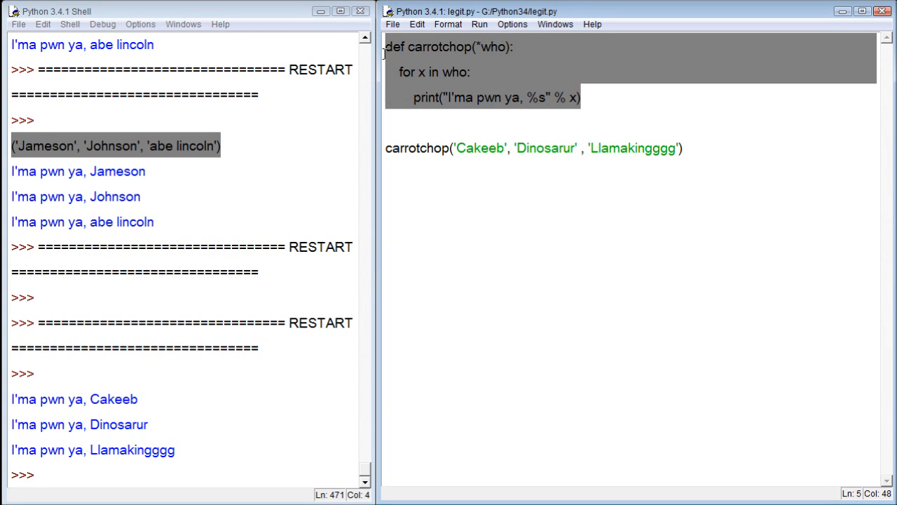
left_click(139, 221)
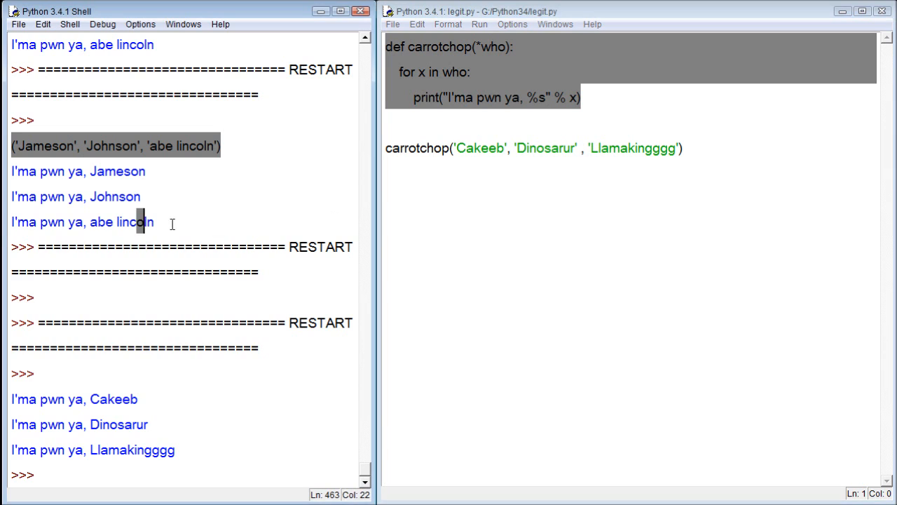
left_click(180, 468)
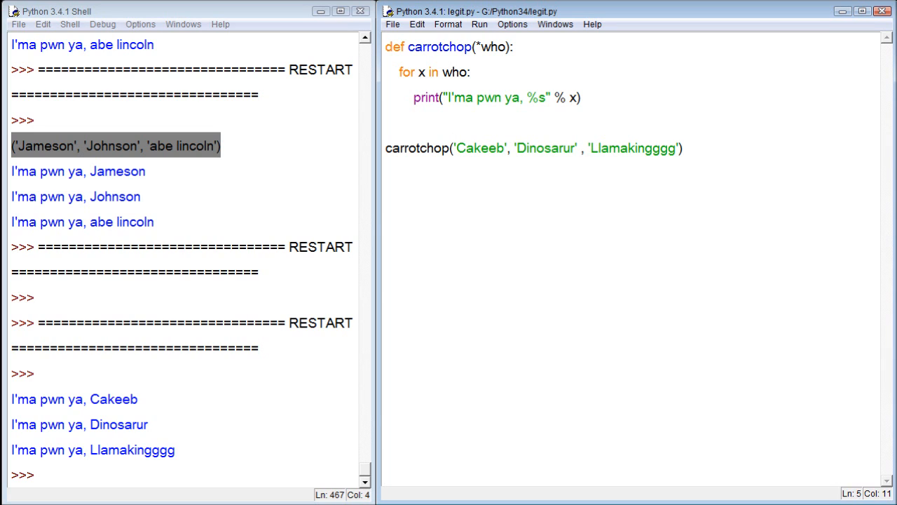
left_click(452, 148)
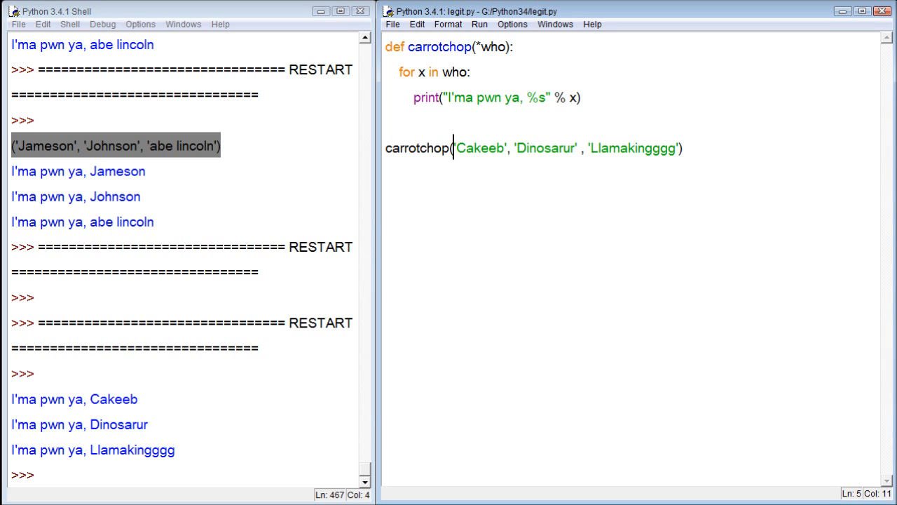